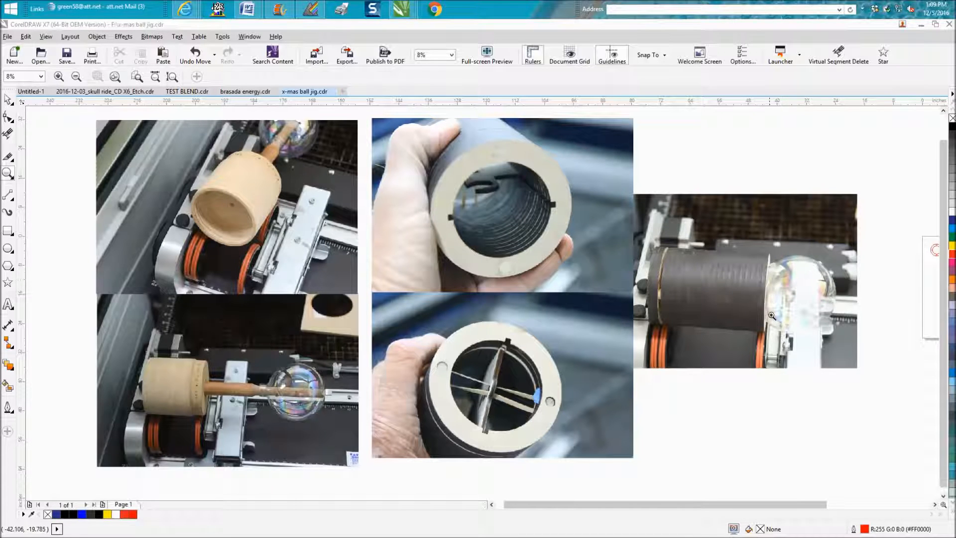
{"action": "mouse_move", "coordinate": [797, 268]}
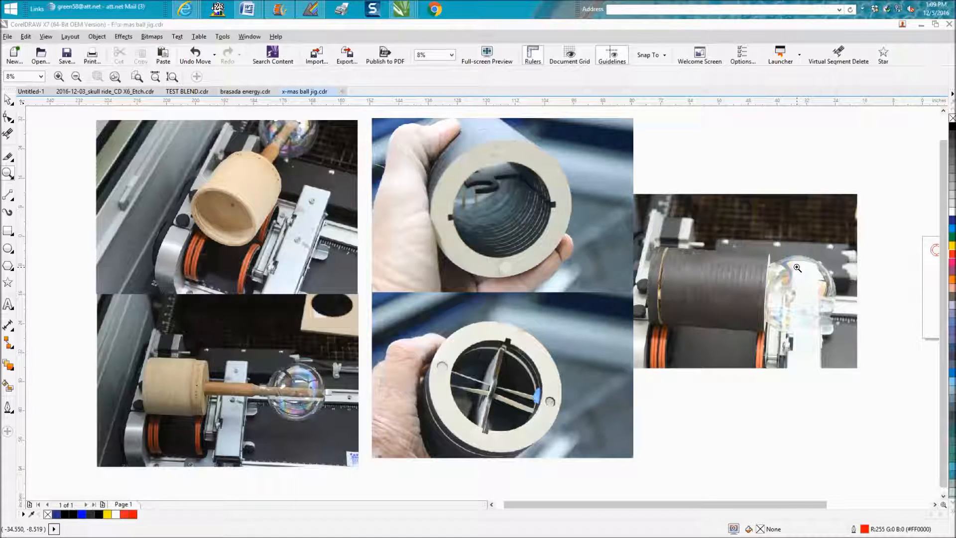
{"action": "mouse_move", "coordinate": [759, 279]}
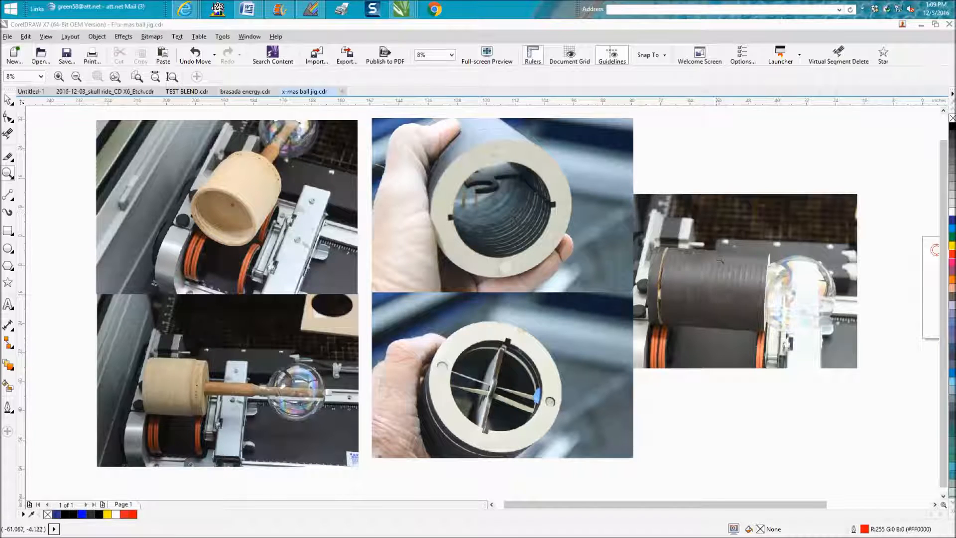
{"action": "mouse_move", "coordinate": [726, 264]}
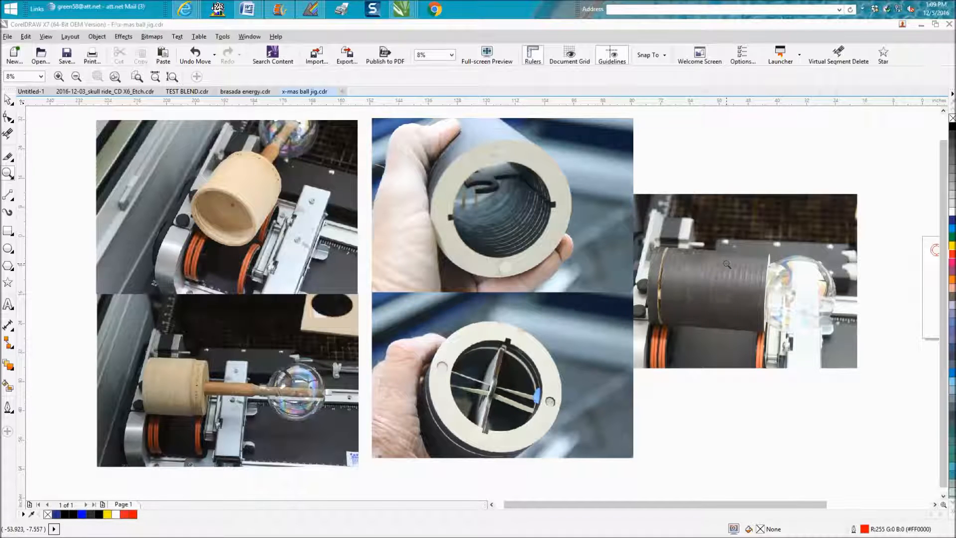
{"action": "mouse_move", "coordinate": [756, 269]}
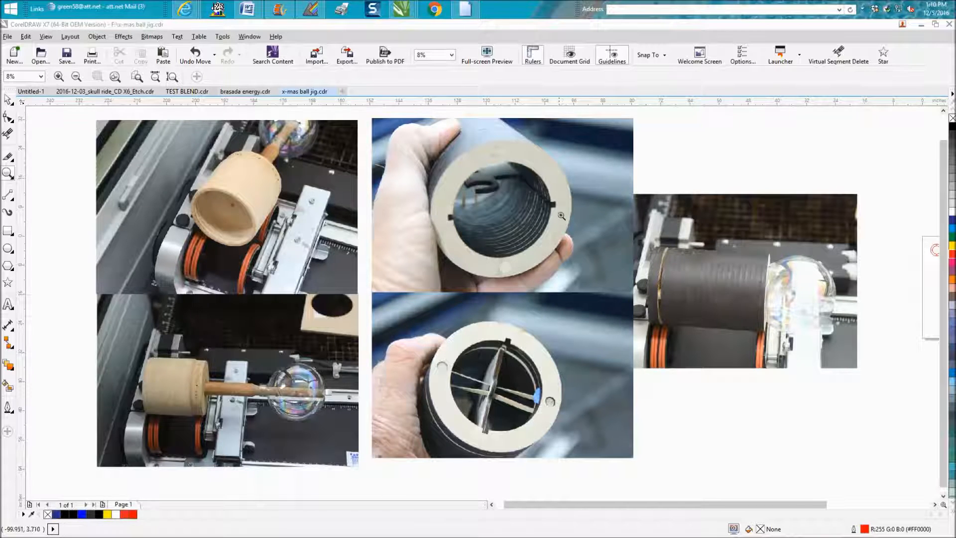
{"action": "mouse_move", "coordinate": [535, 252]}
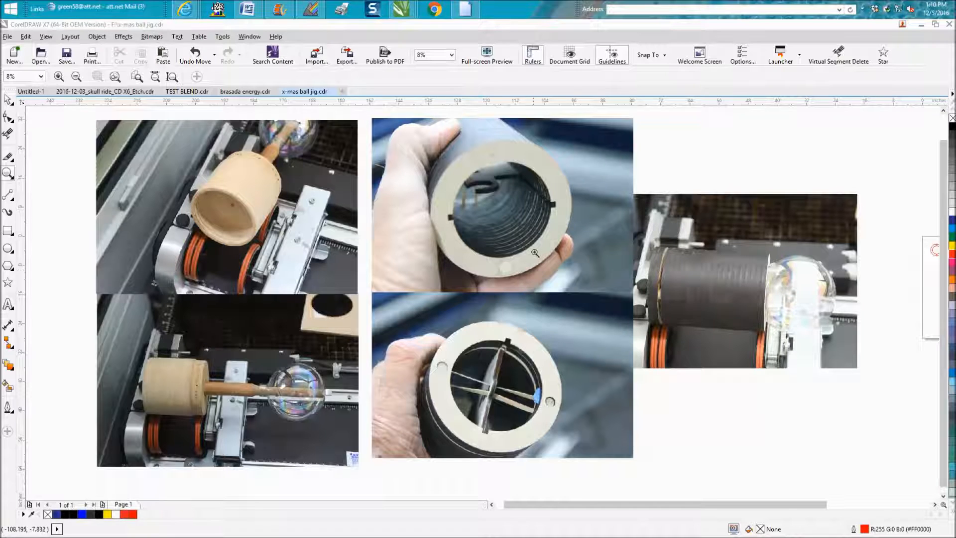
{"action": "mouse_move", "coordinate": [716, 275]}
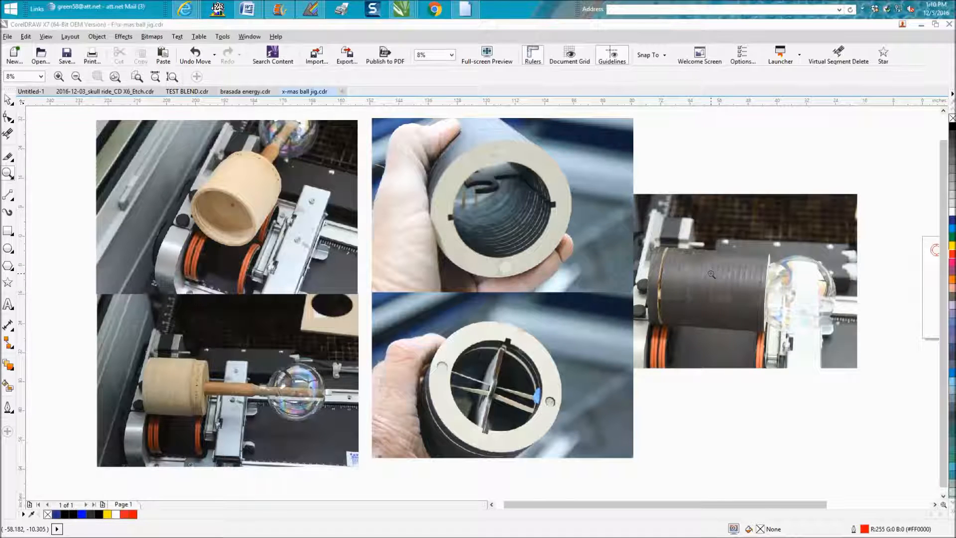
{"action": "mouse_move", "coordinate": [564, 207]}
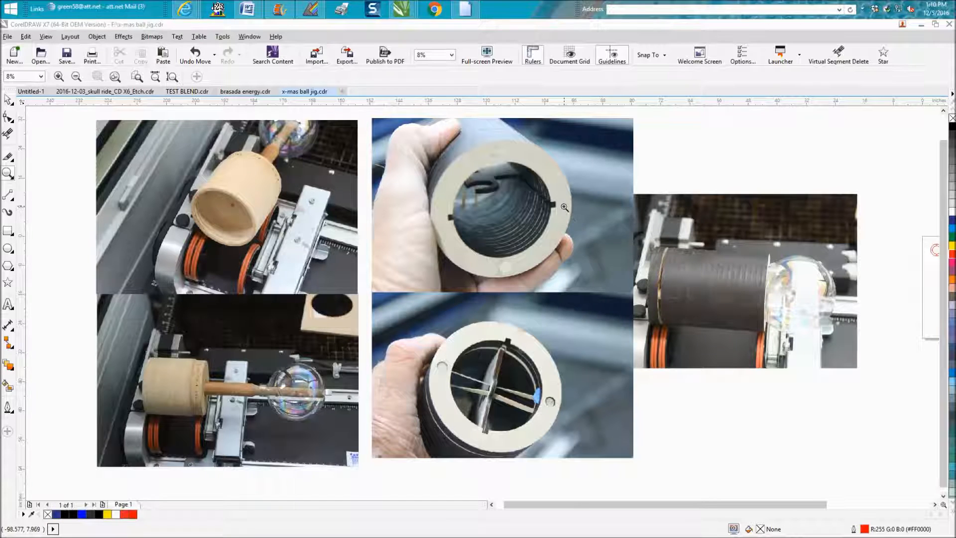
{"action": "mouse_move", "coordinate": [521, 175]}
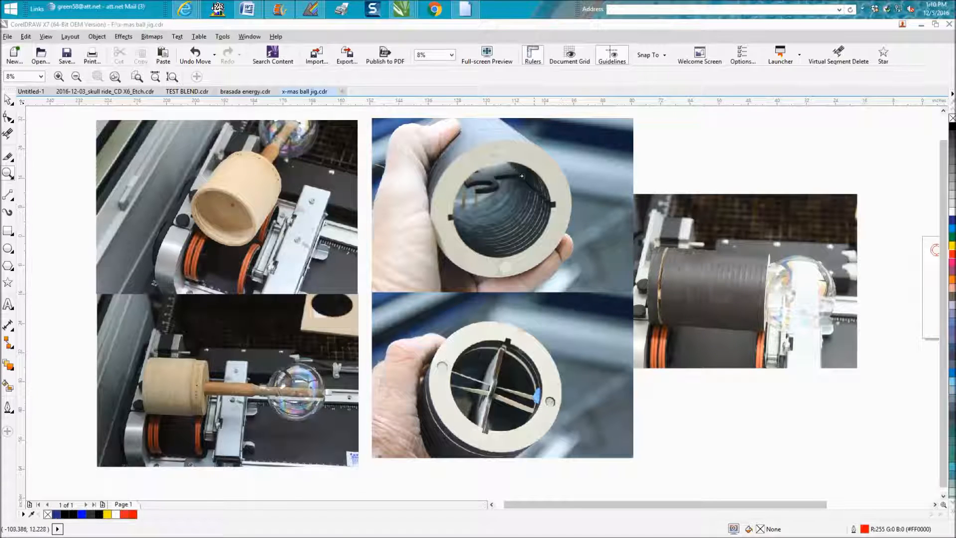
{"action": "mouse_move", "coordinate": [505, 259]}
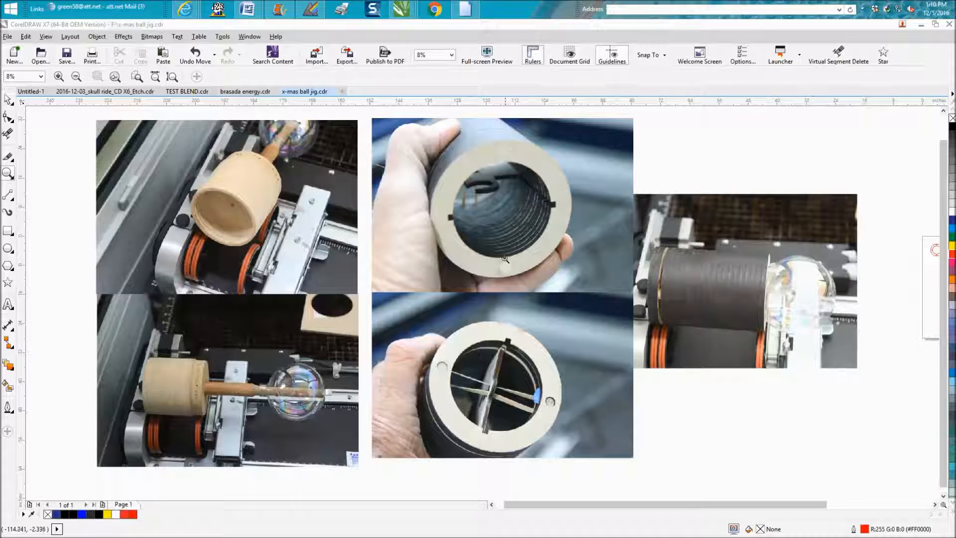
{"action": "mouse_move", "coordinate": [511, 269]}
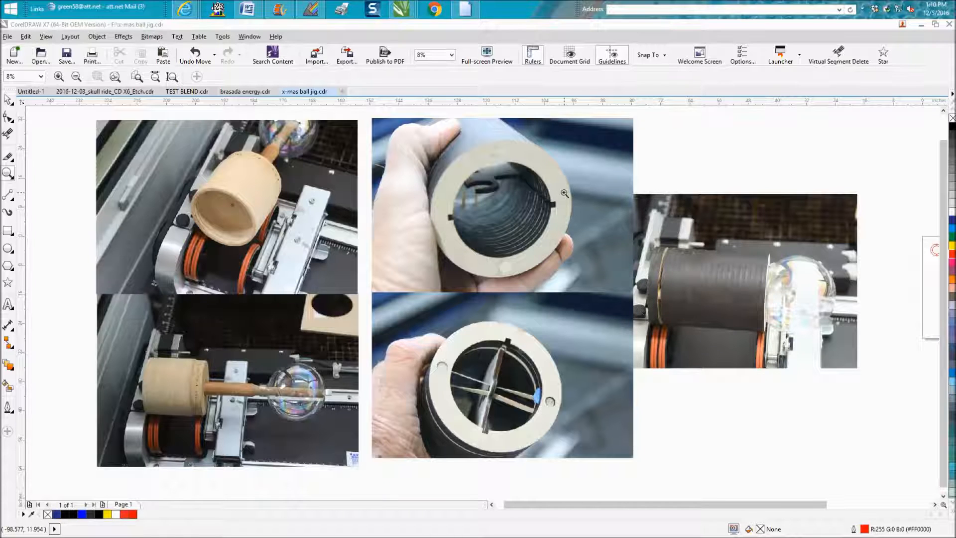
{"action": "mouse_move", "coordinate": [438, 237]}
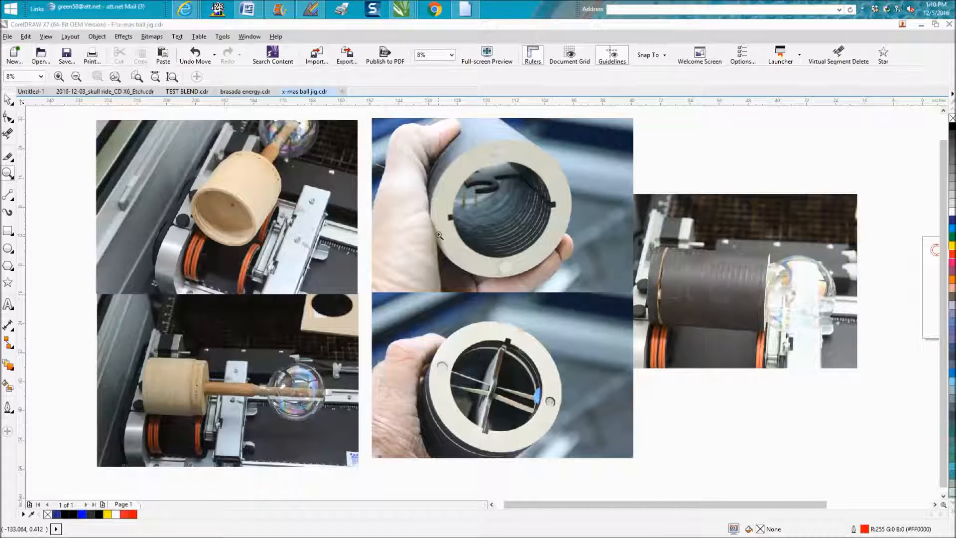
{"action": "mouse_move", "coordinate": [479, 183]}
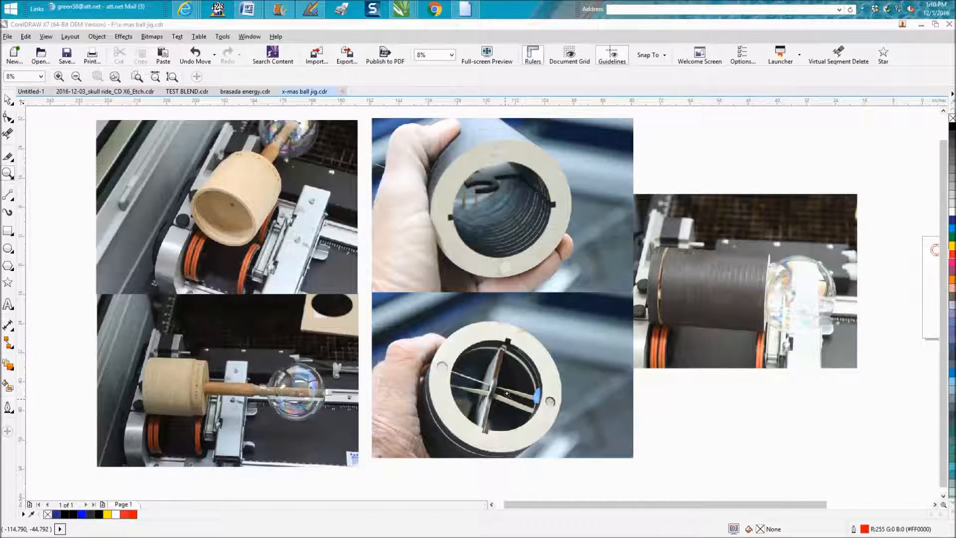
{"action": "mouse_move", "coordinate": [443, 372]}
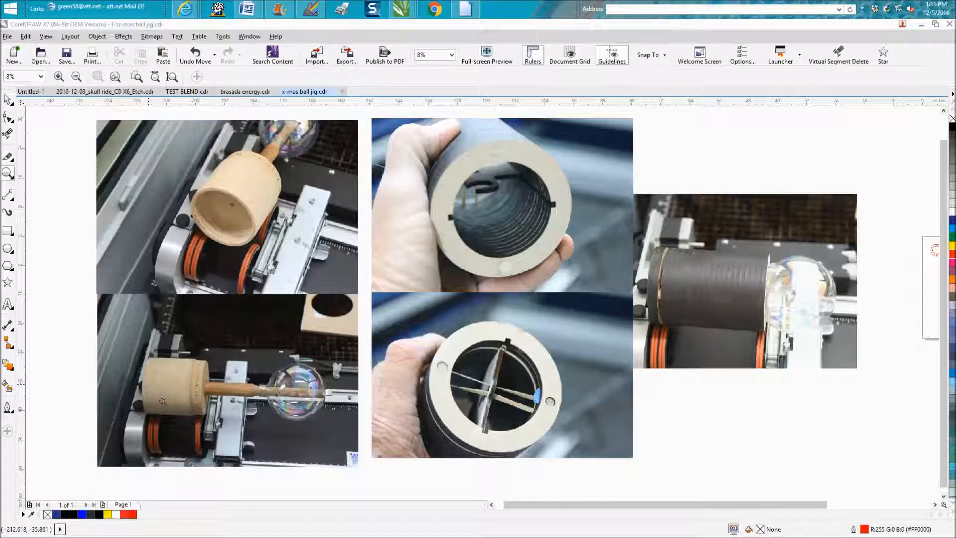
{"action": "mouse_move", "coordinate": [197, 383]}
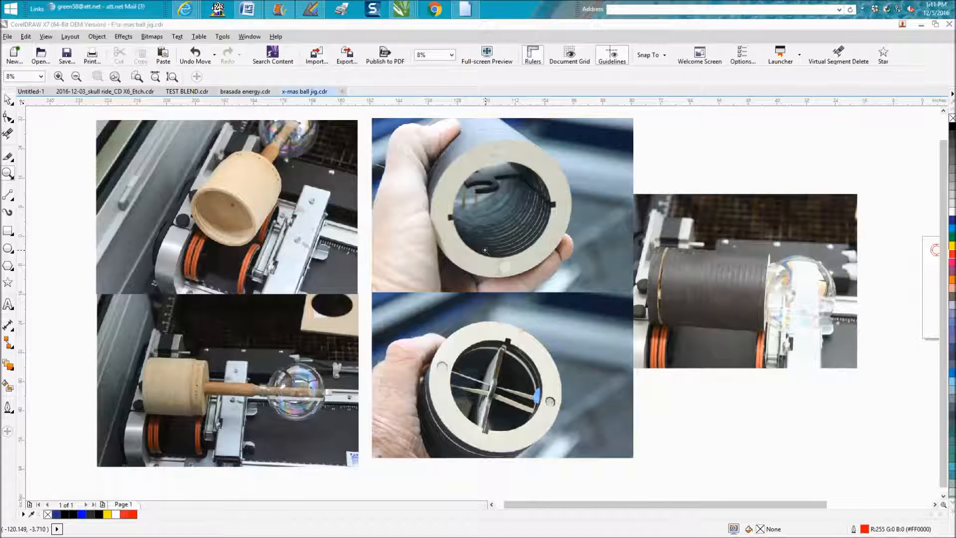
{"action": "mouse_move", "coordinate": [484, 252]}
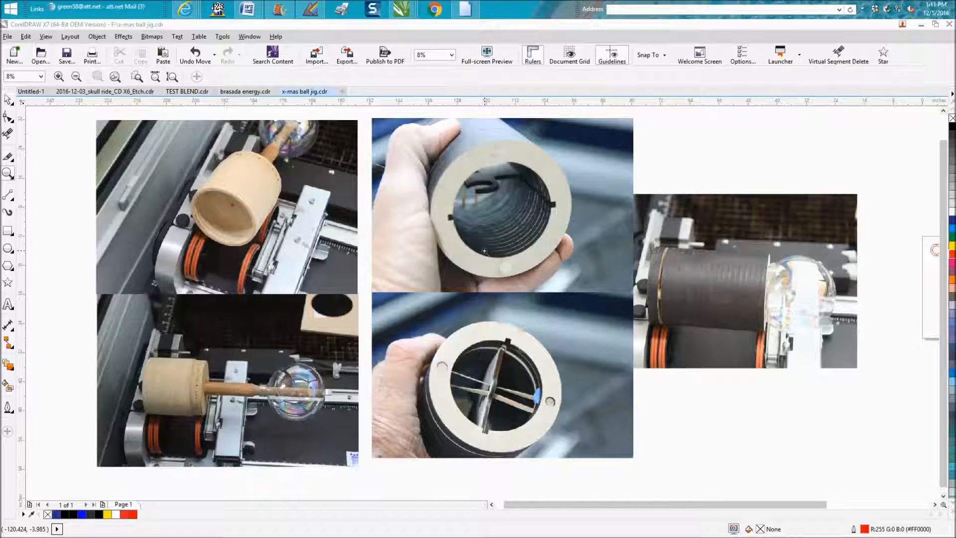
- Select the ring drawing and ungroup its three parts into separate shapes
{"action": "scroll", "scroll_direction": "right", "scroll_amount": 3}
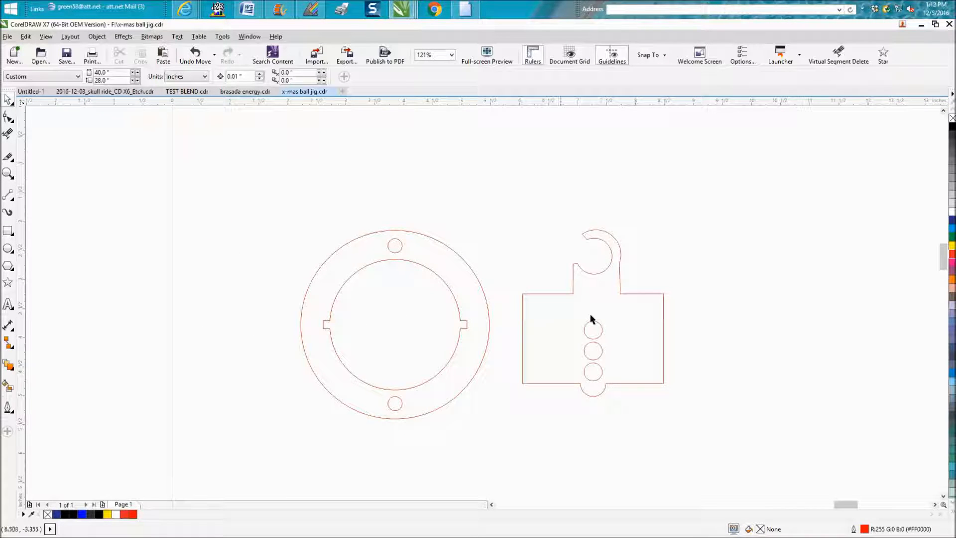
{"action": "mouse_move", "coordinate": [596, 321]}
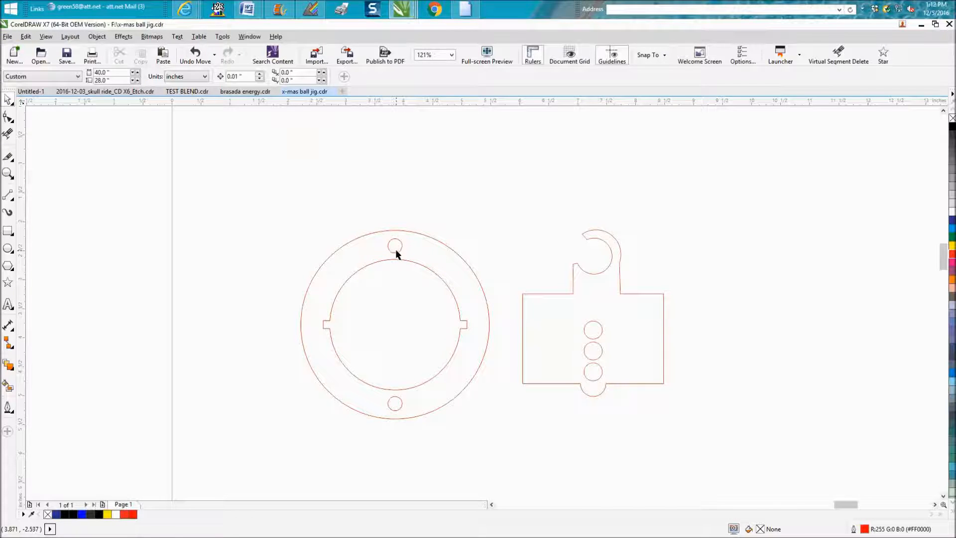
{"action": "left_click", "coordinate": [395, 245]}
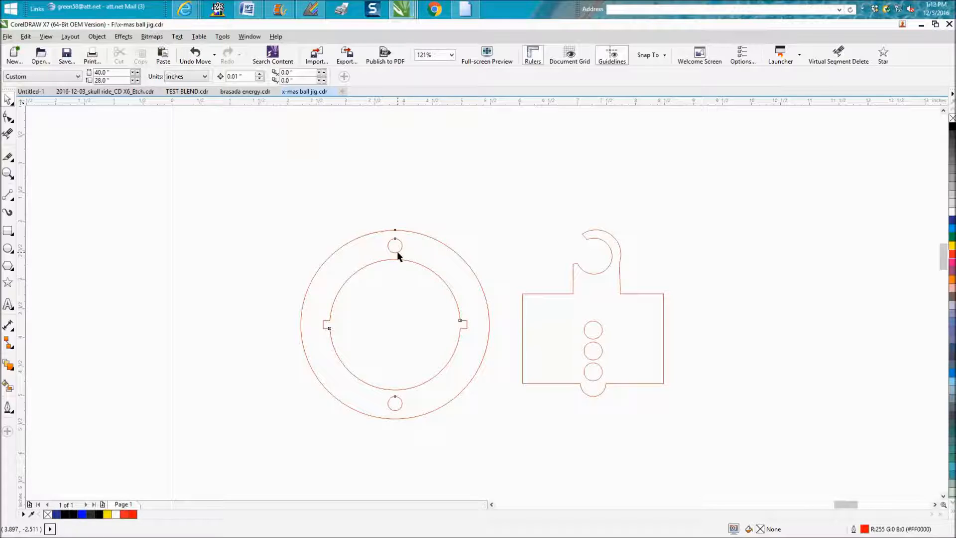
{"action": "left_click", "coordinate": [395, 324]}
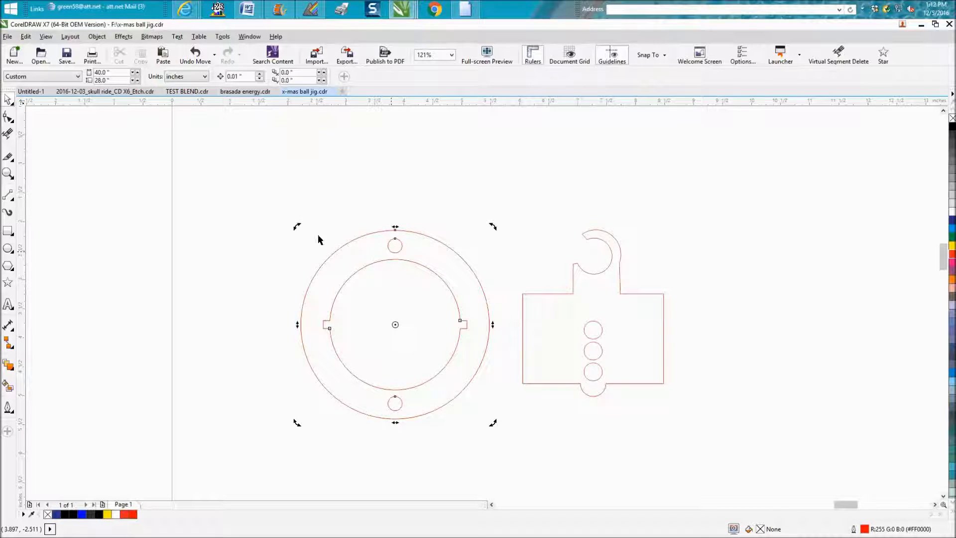
{"action": "left_click", "coordinate": [351, 210]}
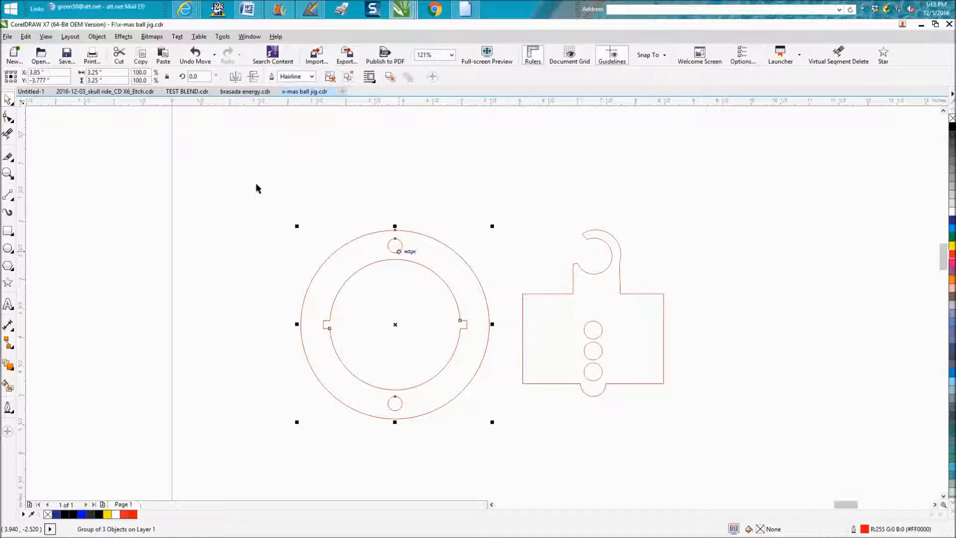
{"action": "mouse_move", "coordinate": [87, 41]}
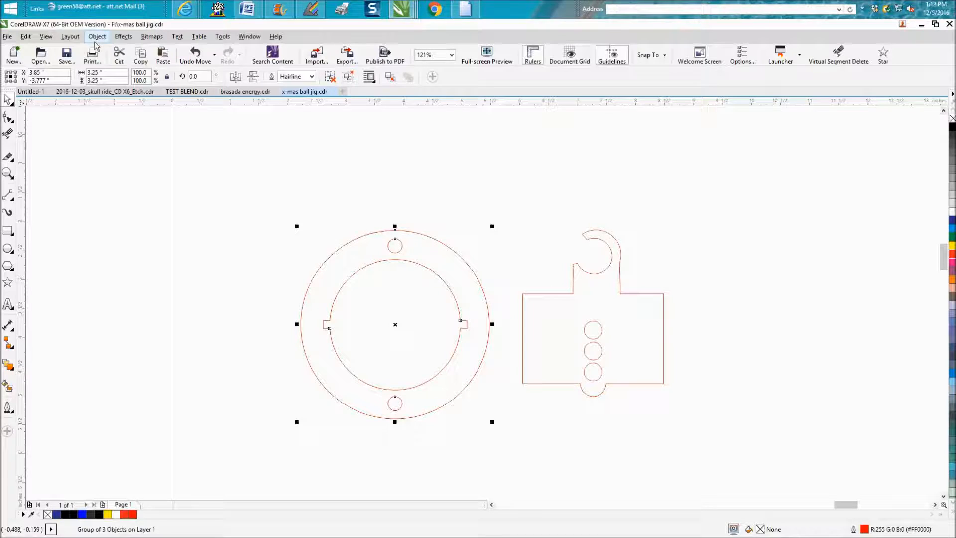
{"action": "left_click", "coordinate": [96, 36]}
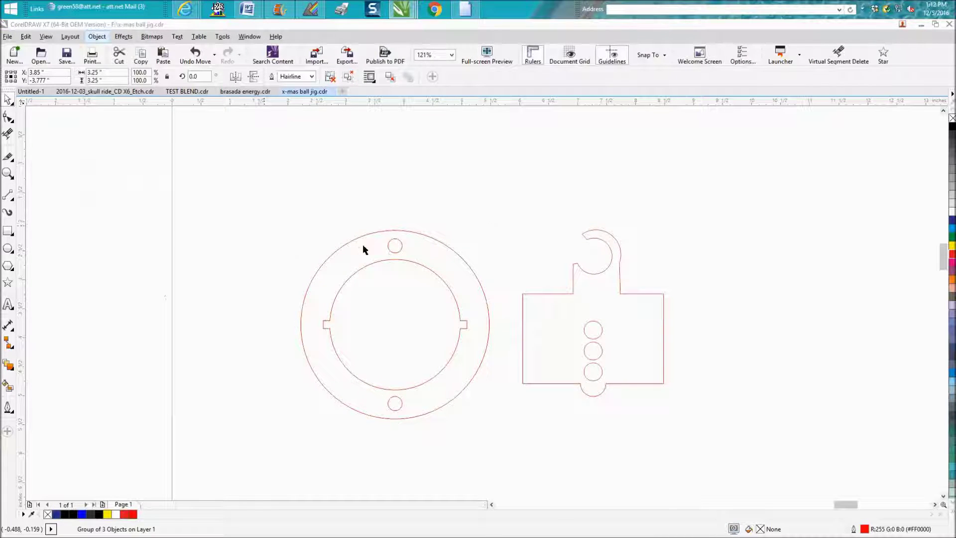
{"action": "left_click", "coordinate": [394, 246]}
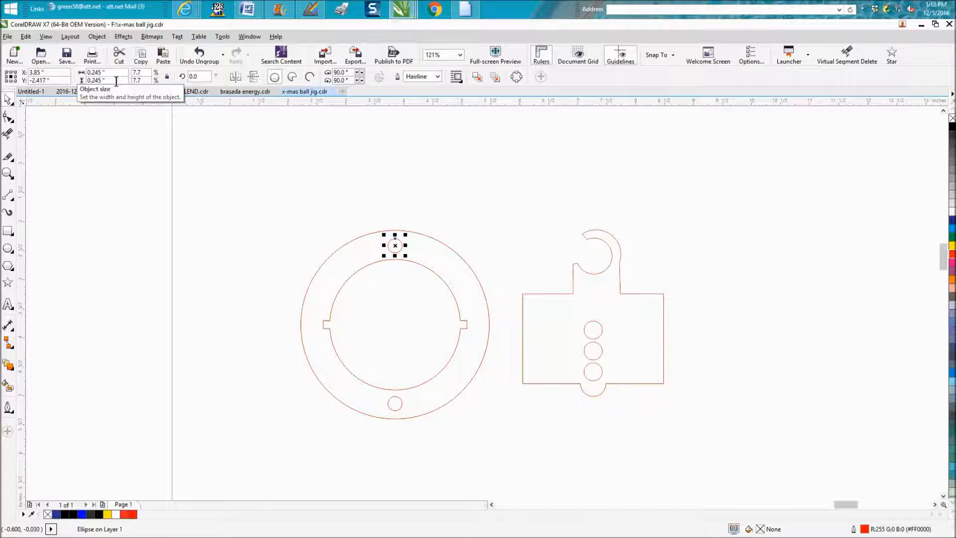
{"action": "mouse_move", "coordinate": [324, 185]}
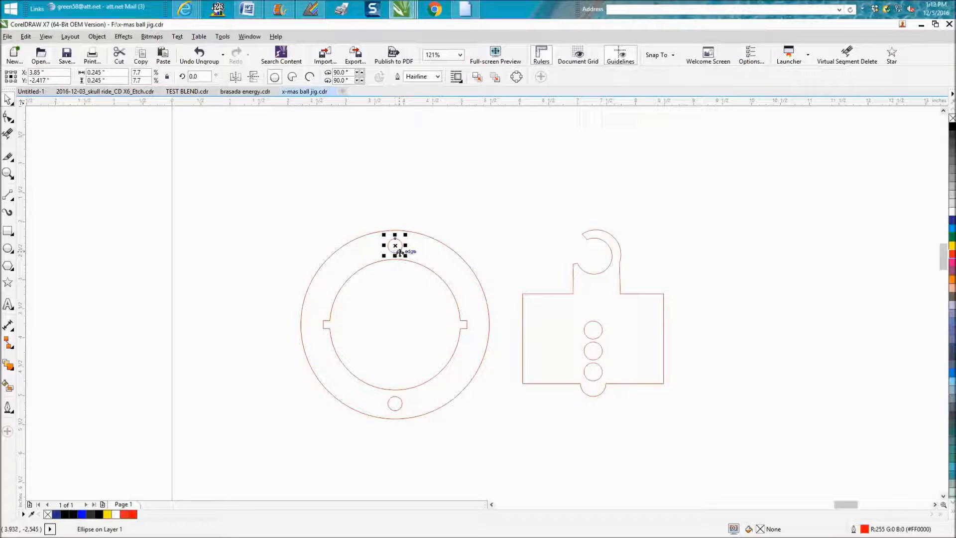
{"action": "mouse_move", "coordinate": [375, 255]}
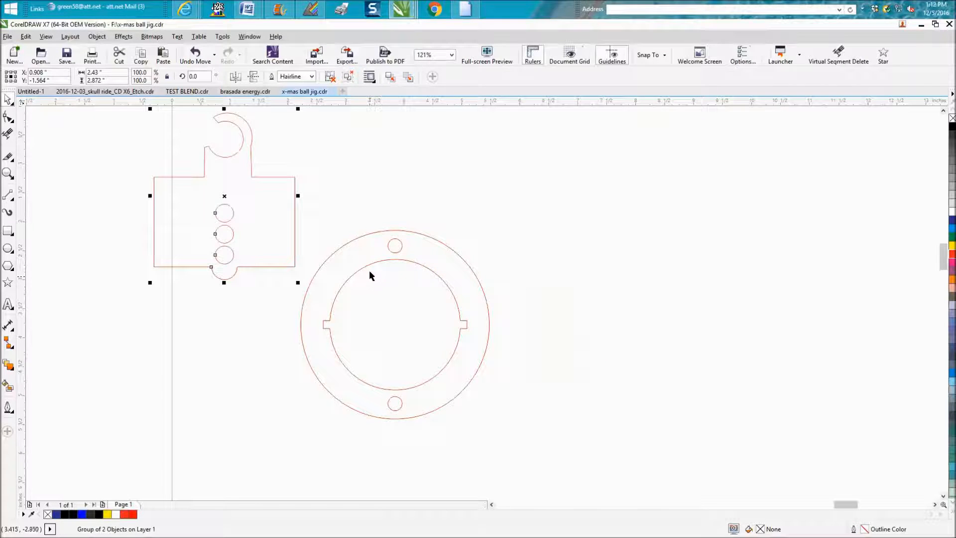
- Drag the slotted ring group right, clear of the other jig parts
{"action": "left_click", "coordinate": [395, 323]}
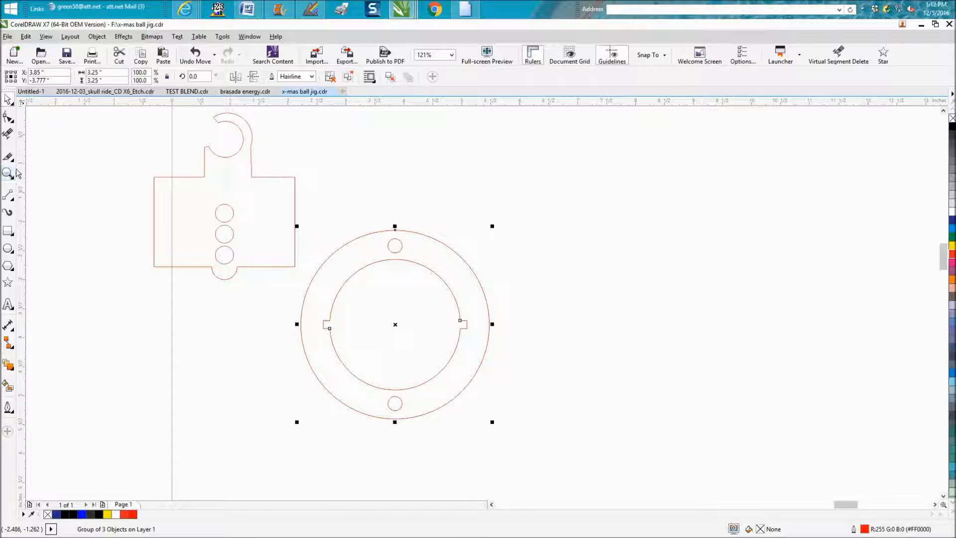
{"action": "mouse_move", "coordinate": [299, 201]}
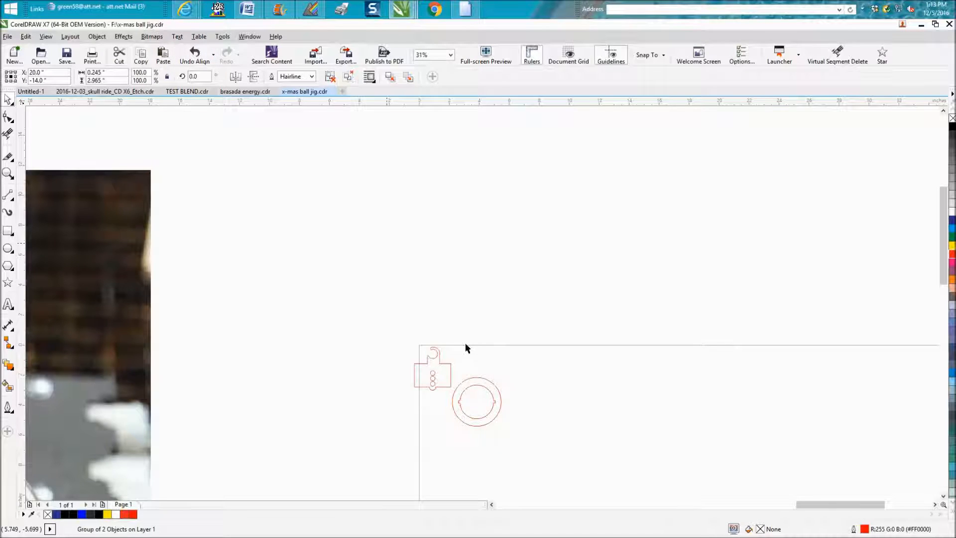
{"action": "left_click", "coordinate": [476, 401]}
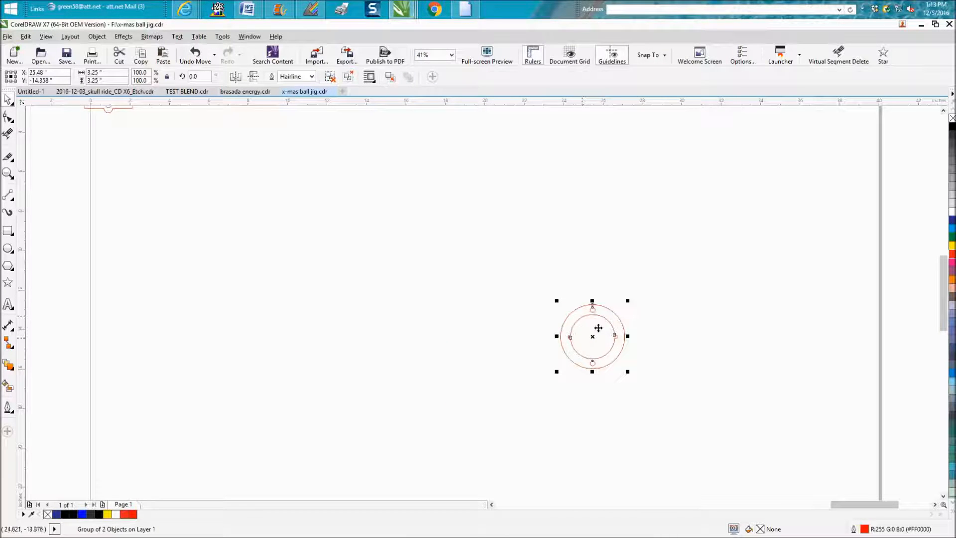
{"action": "mouse_move", "coordinate": [550, 315]}
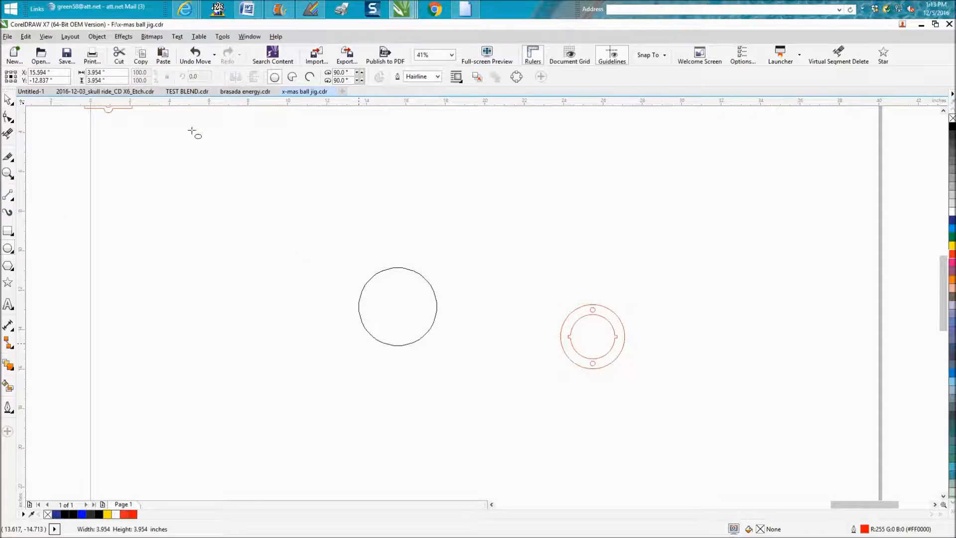
- Place the 3.25-inch circle at X 20, Y -14 and add a concentric 2.238-inch copy
{"action": "left_click", "coordinate": [397, 306]}
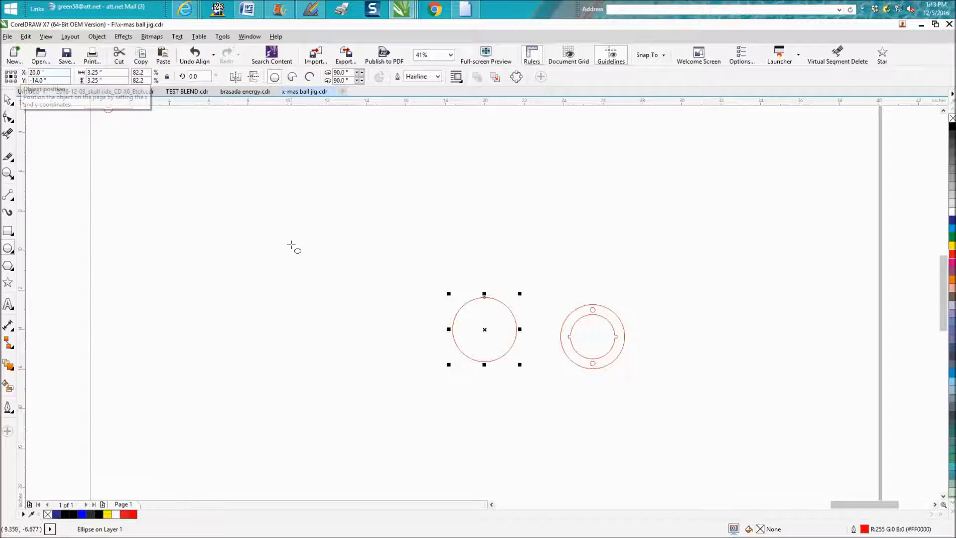
{"action": "mouse_move", "coordinate": [111, 198]}
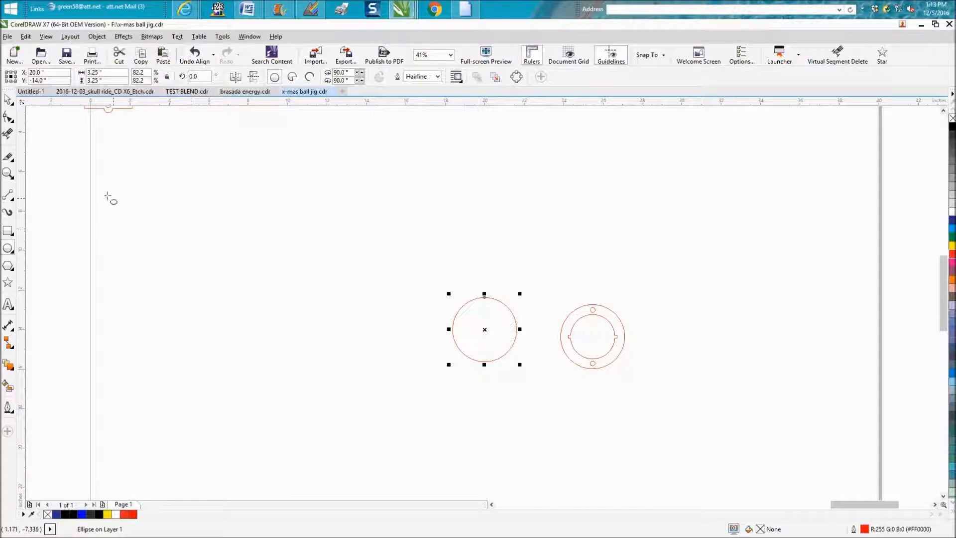
{"action": "mouse_move", "coordinate": [119, 205]}
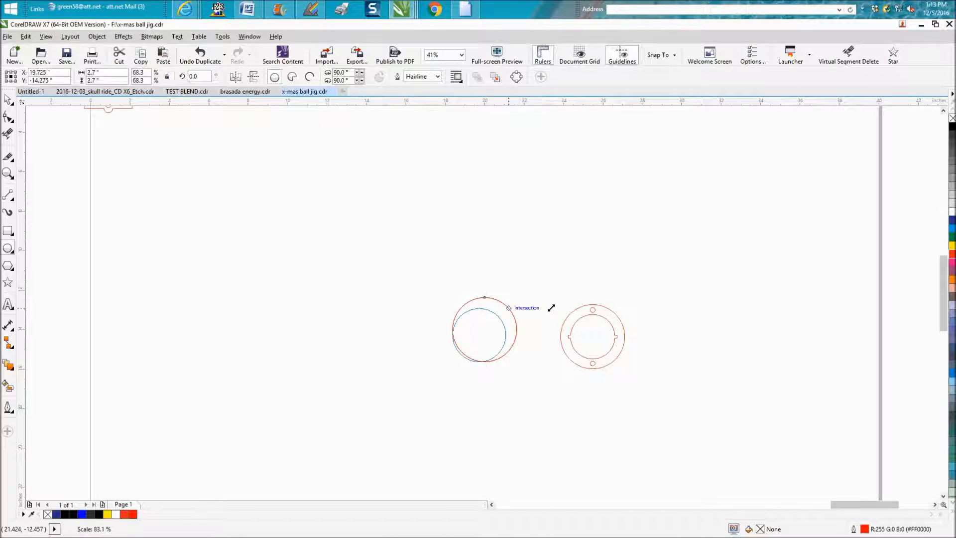
{"action": "left_click", "coordinate": [484, 332]}
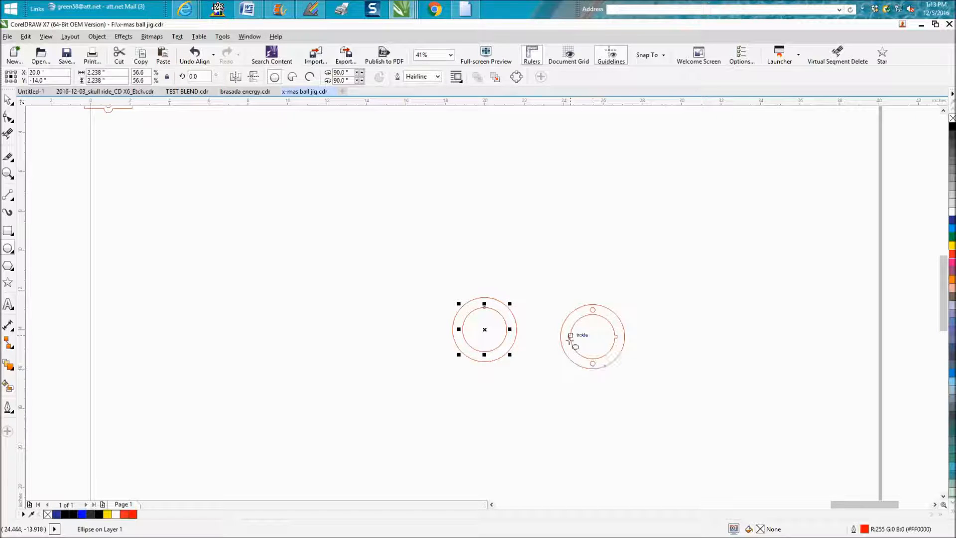
{"action": "mouse_move", "coordinate": [593, 312]}
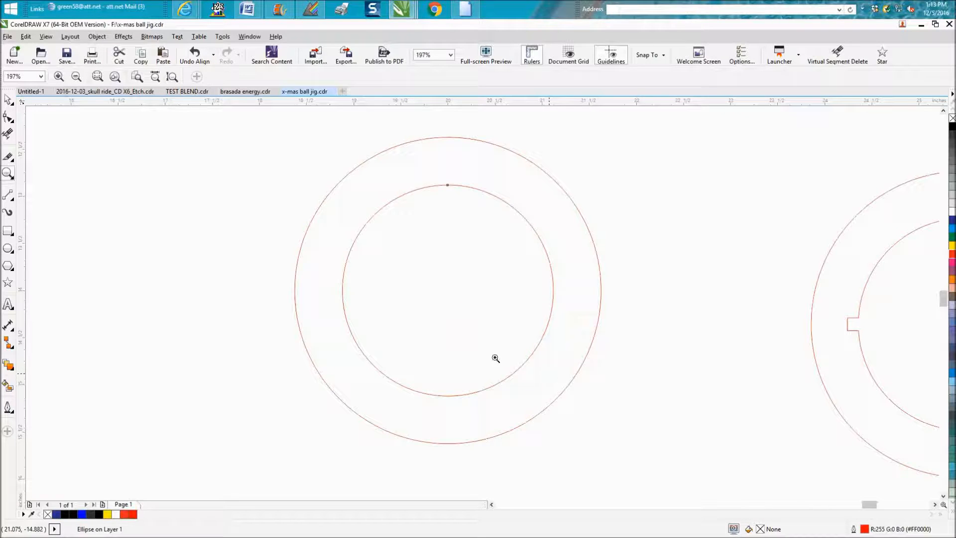
{"action": "mouse_move", "coordinate": [345, 282]}
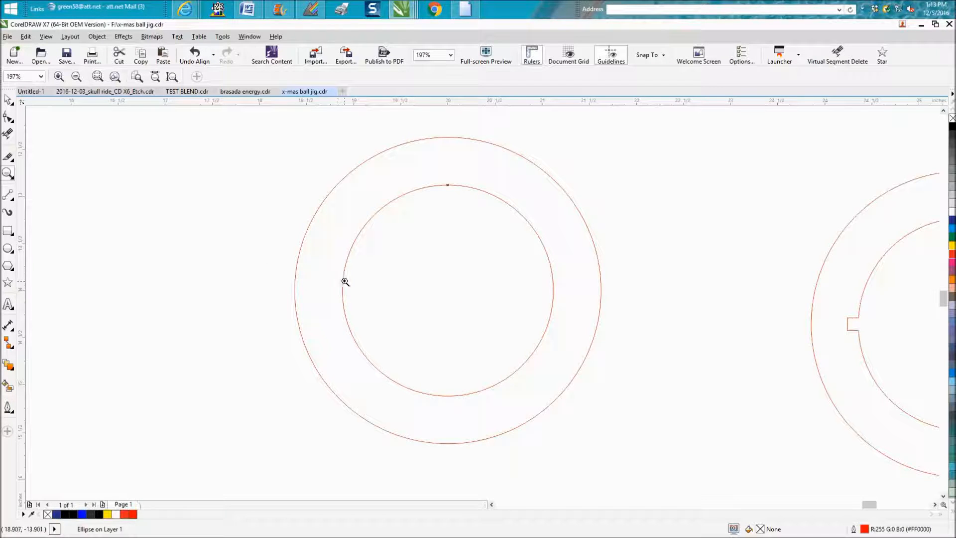
{"action": "mouse_move", "coordinate": [421, 231]}
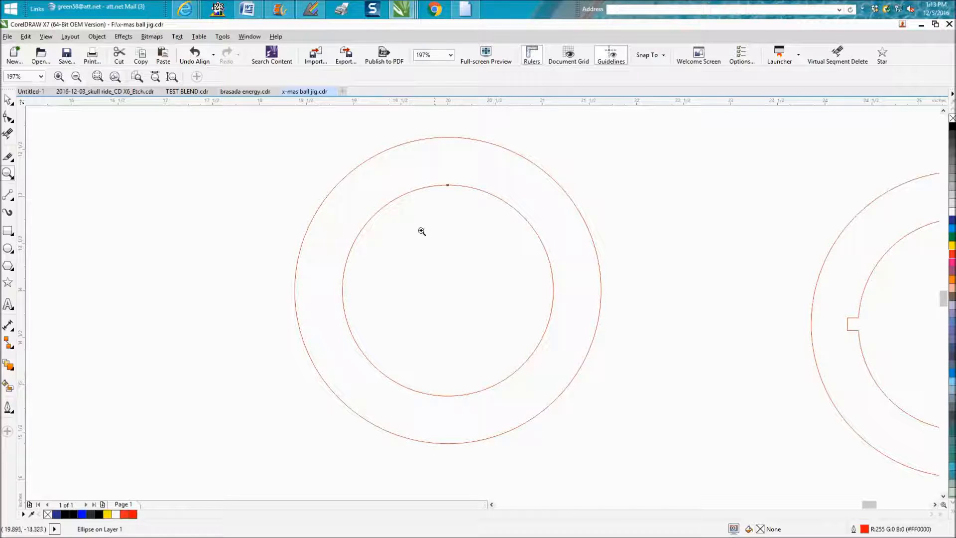
{"action": "mouse_move", "coordinate": [18, 226]}
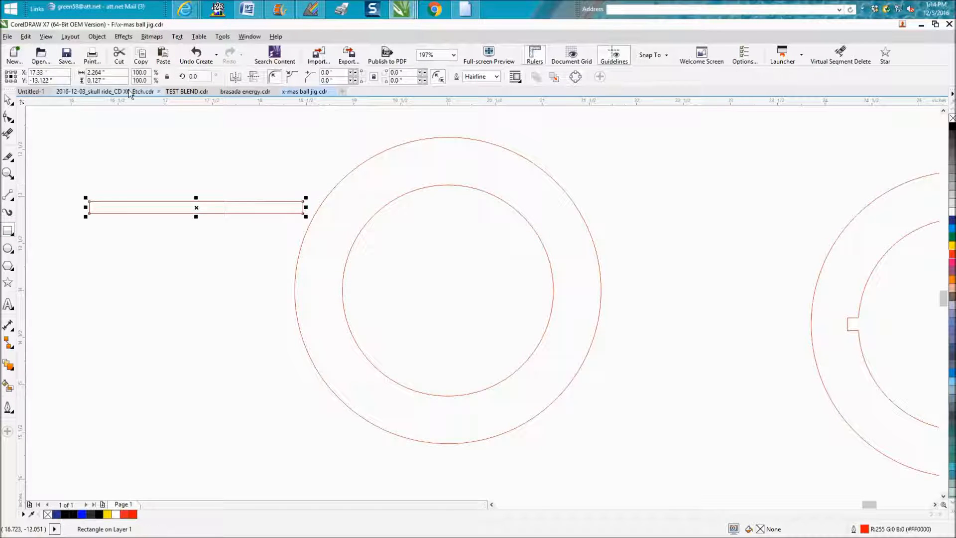
- Set the slot rectangle's height, trim overlaps into two side notches, and add a 0.25-inch center circle
{"action": "triple_click", "coordinate": [101, 81]}
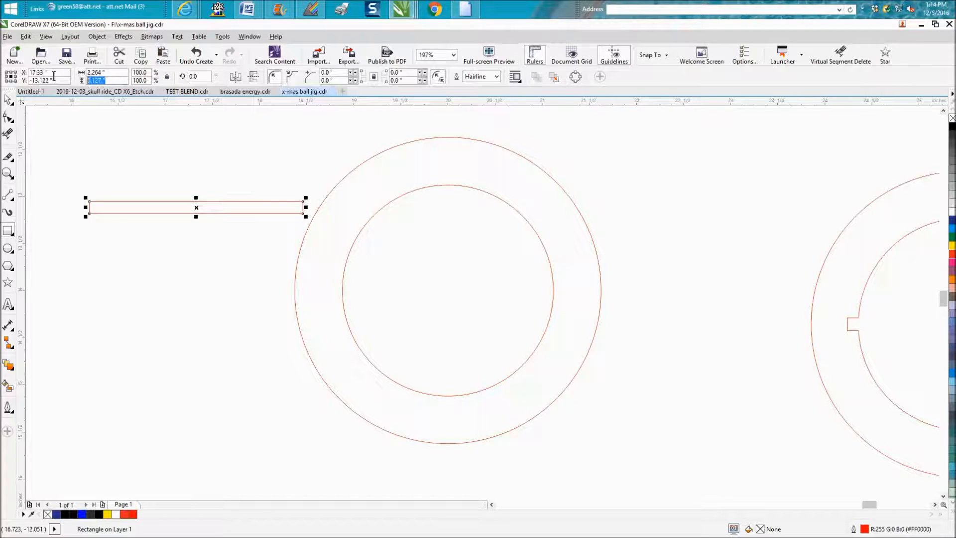
{"action": "mouse_move", "coordinate": [43, 76]}
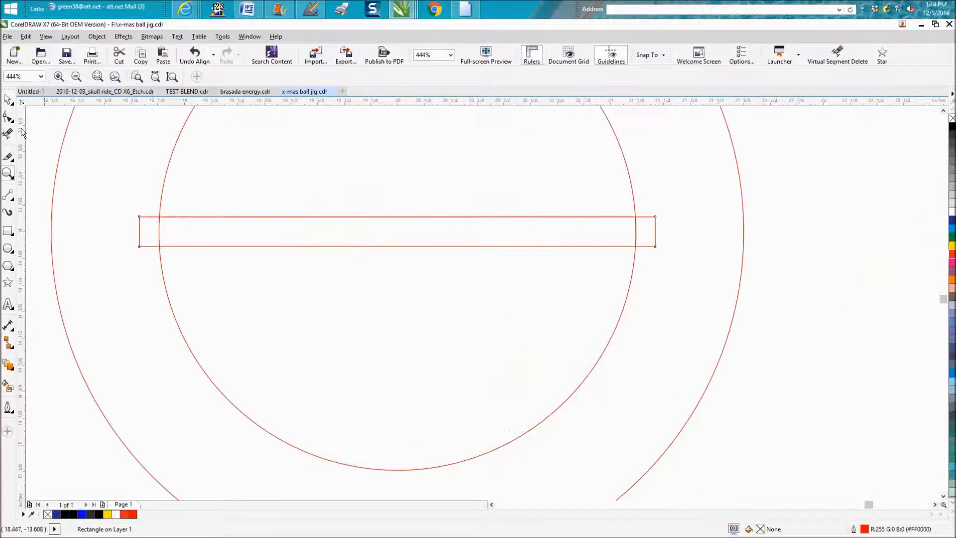
{"action": "left_click", "coordinate": [397, 232]}
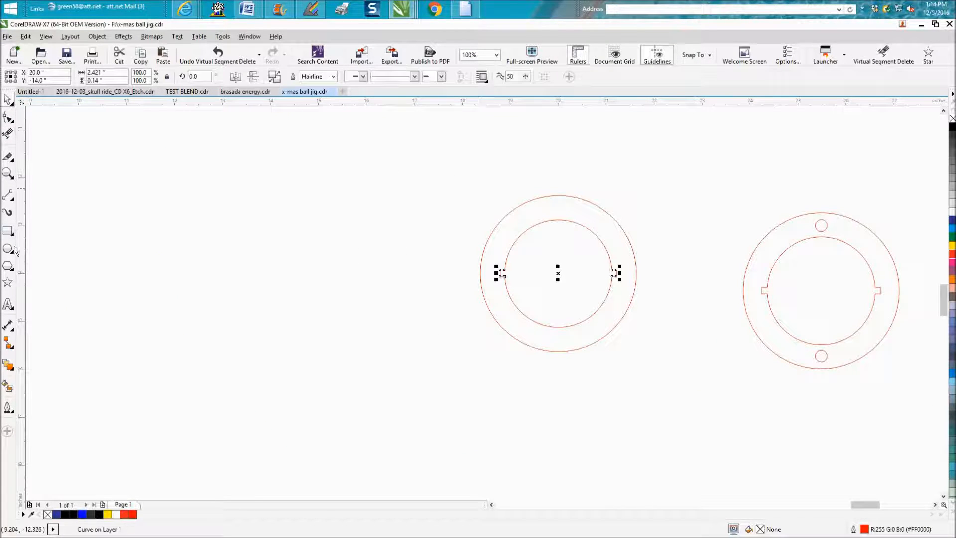
{"action": "left_click", "coordinate": [8, 250]}
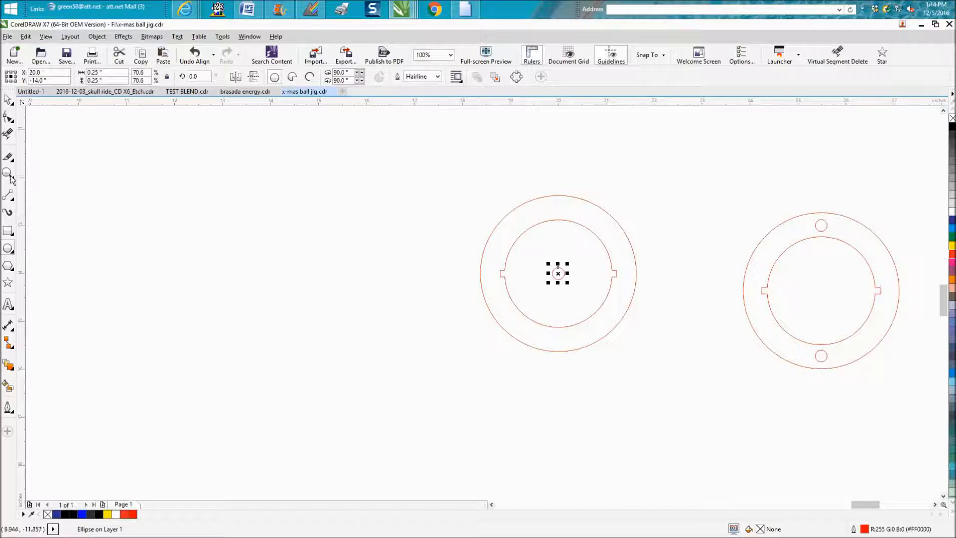
{"action": "left_click", "coordinate": [9, 174]}
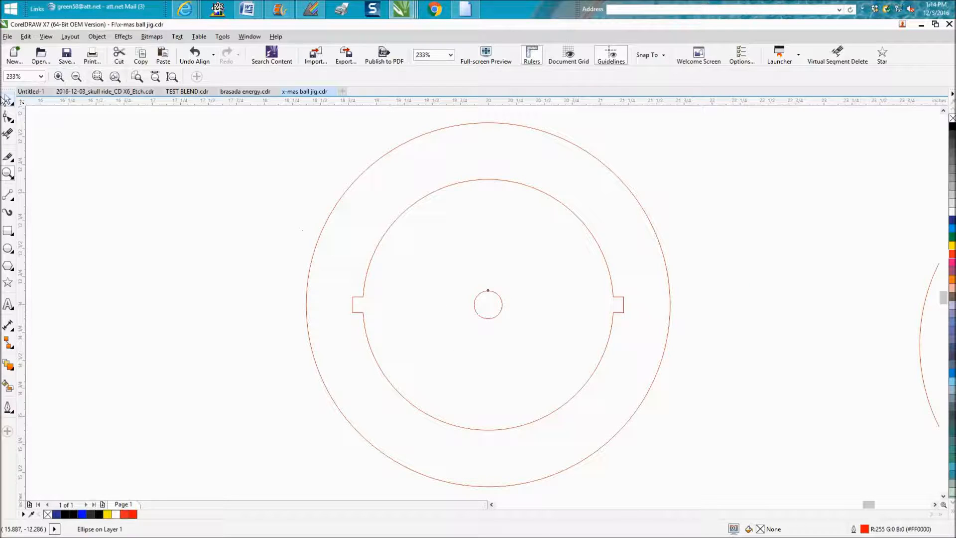
- Undo the alignment, set nudge distance to 0.2 inch, and shift the small hole toward the ring band
{"action": "left_click", "coordinate": [488, 305]}
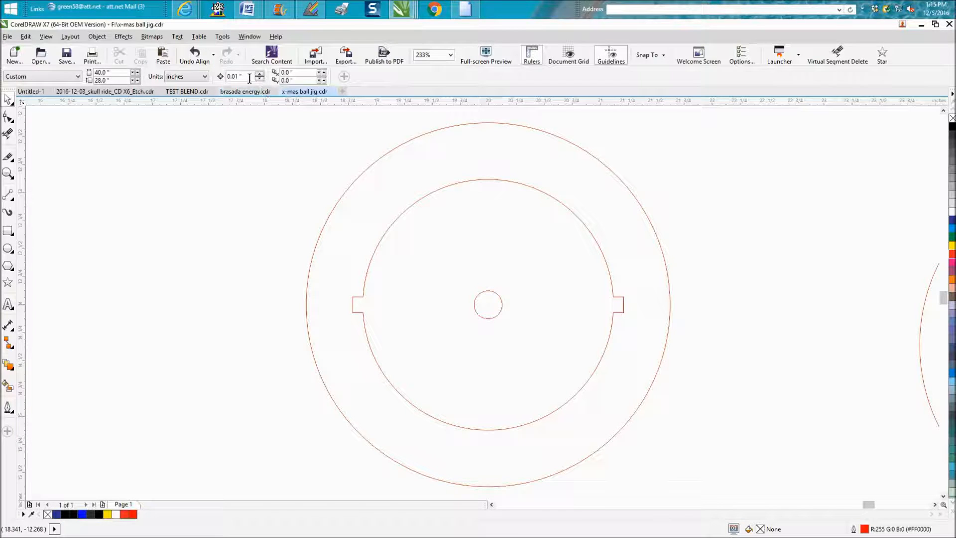
{"action": "mouse_move", "coordinate": [207, 80]}
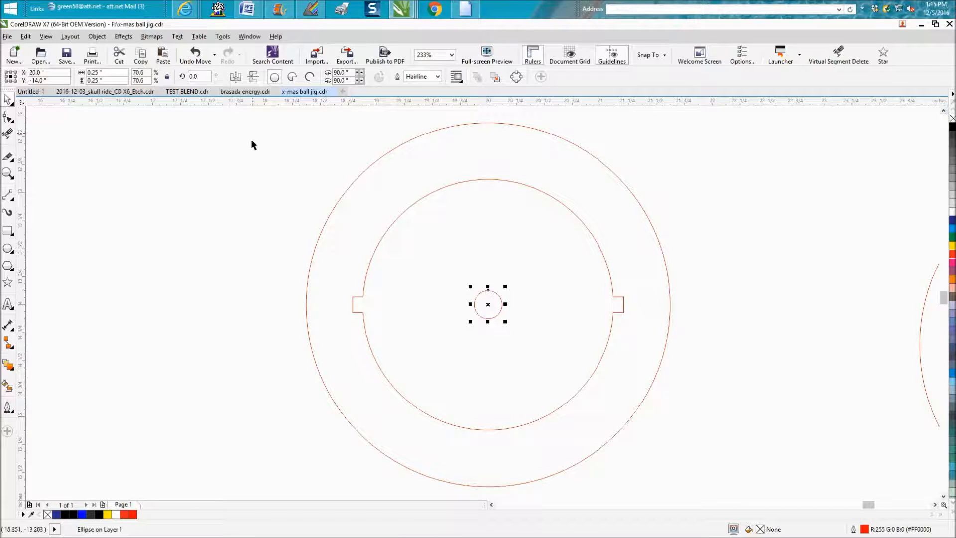
{"action": "left_click", "coordinate": [253, 145]}
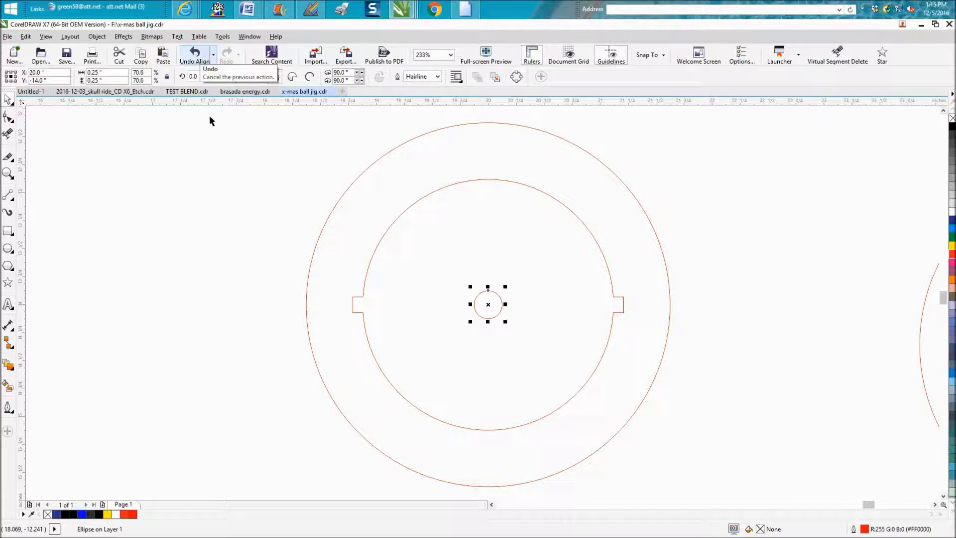
{"action": "left_click", "coordinate": [194, 52]}
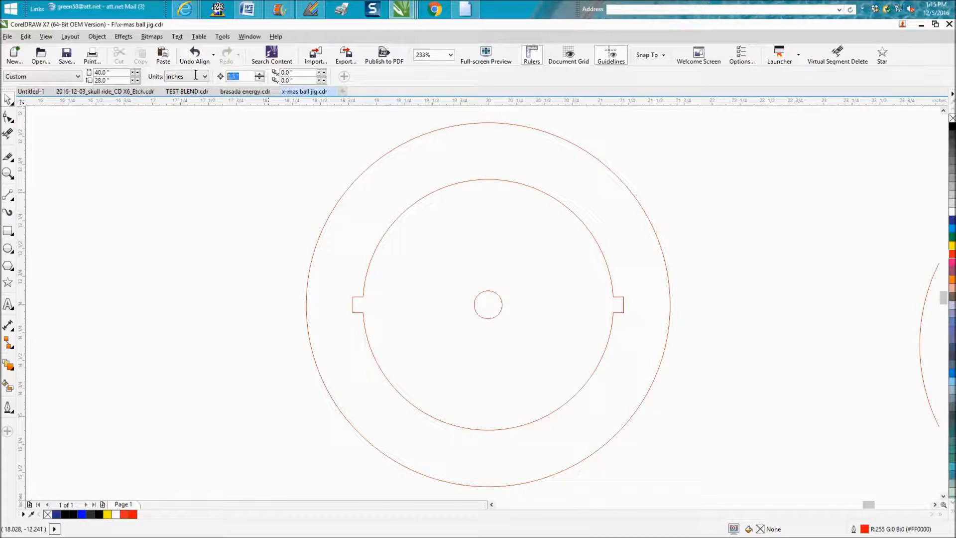
{"action": "mouse_move", "coordinate": [193, 75]}
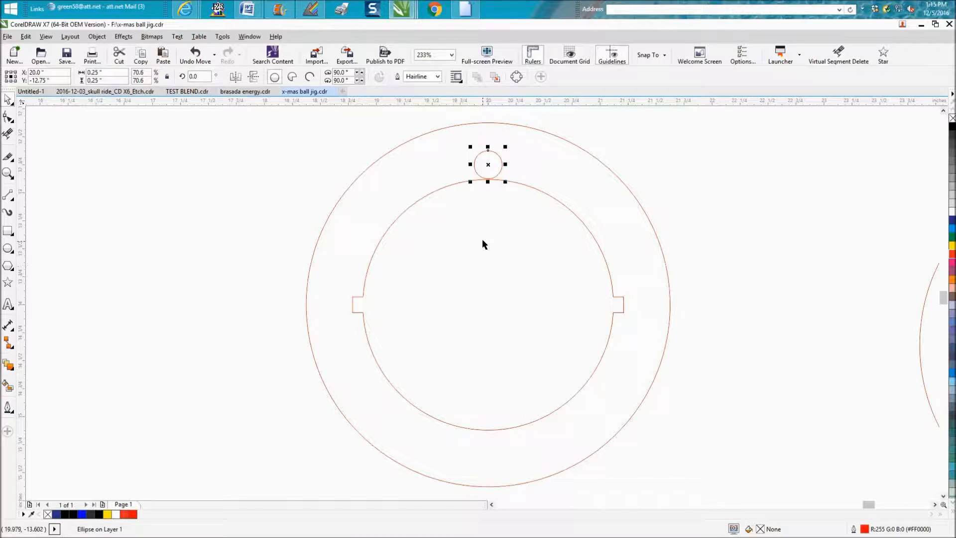
{"action": "mouse_move", "coordinate": [245, 92]}
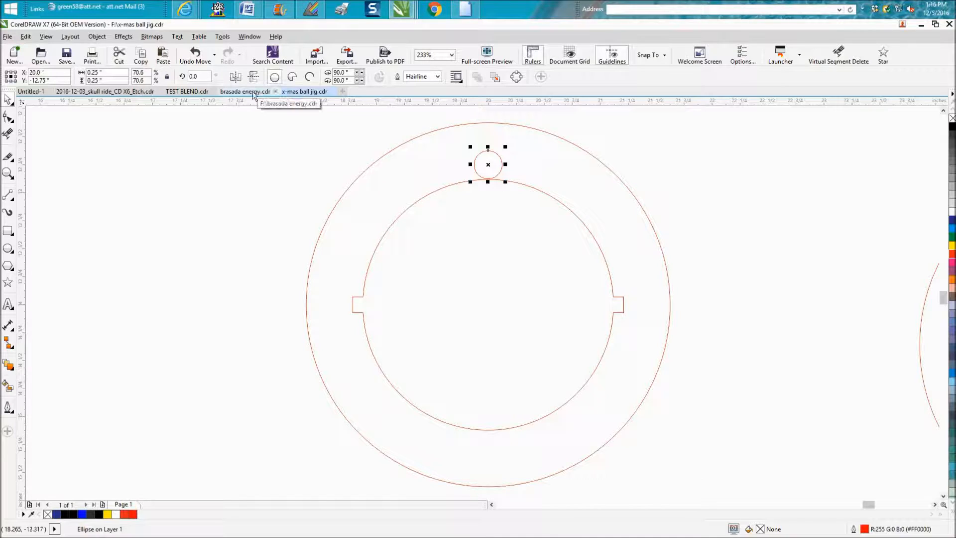
{"action": "mouse_move", "coordinate": [384, 145]}
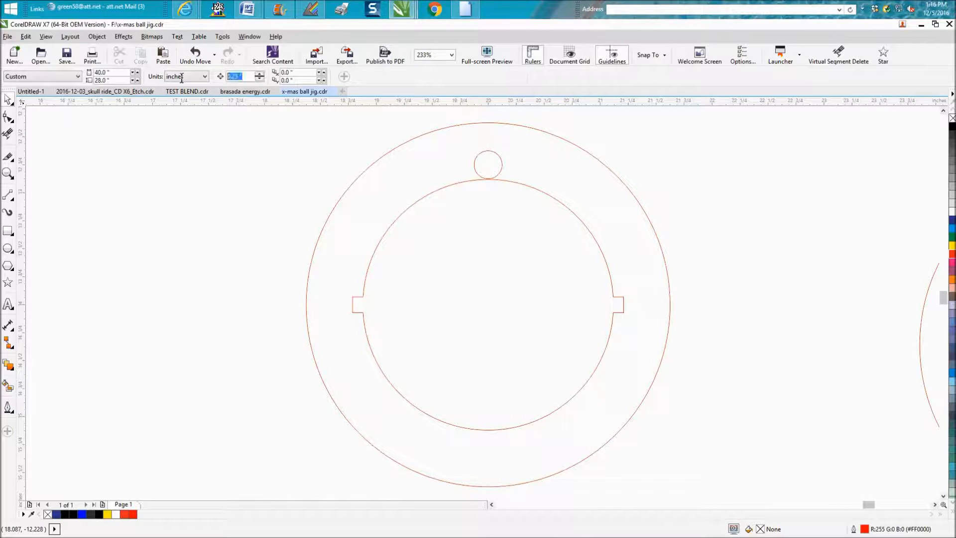
{"action": "mouse_move", "coordinate": [186, 76]}
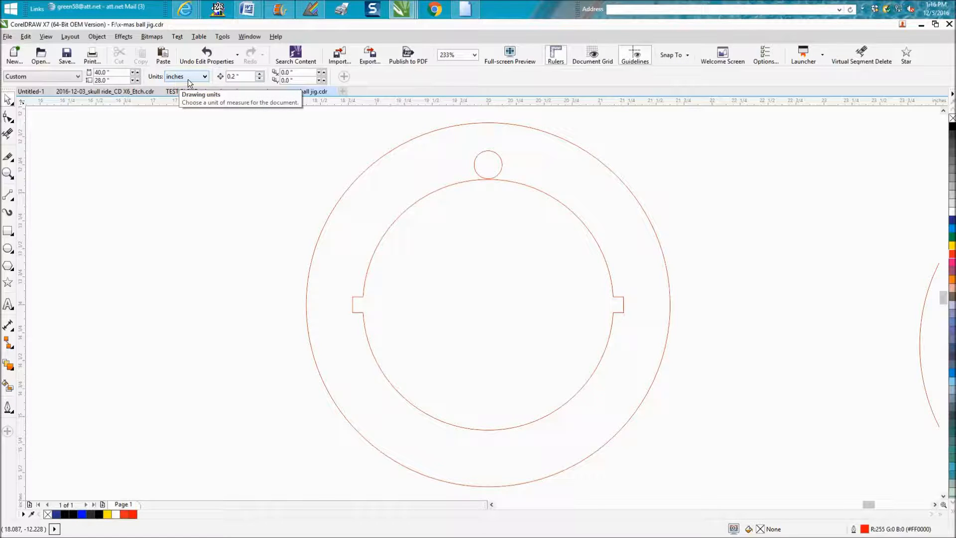
{"action": "left_click", "coordinate": [488, 164]}
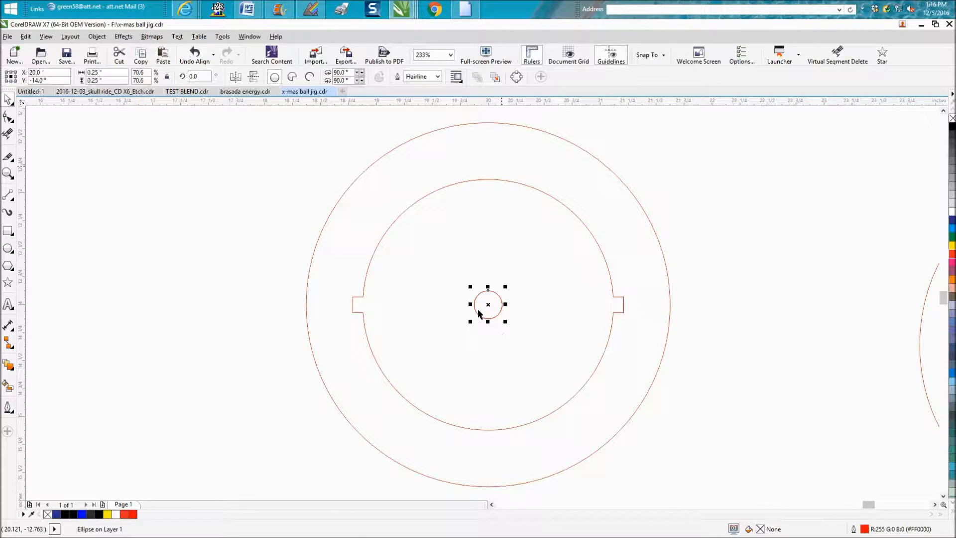
{"action": "mouse_move", "coordinate": [486, 308]}
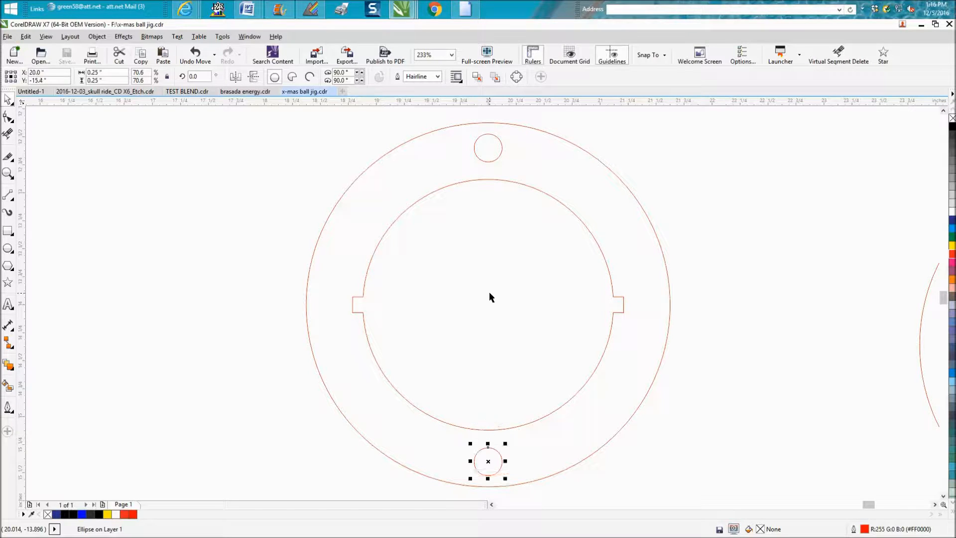
{"action": "mouse_move", "coordinate": [475, 308]}
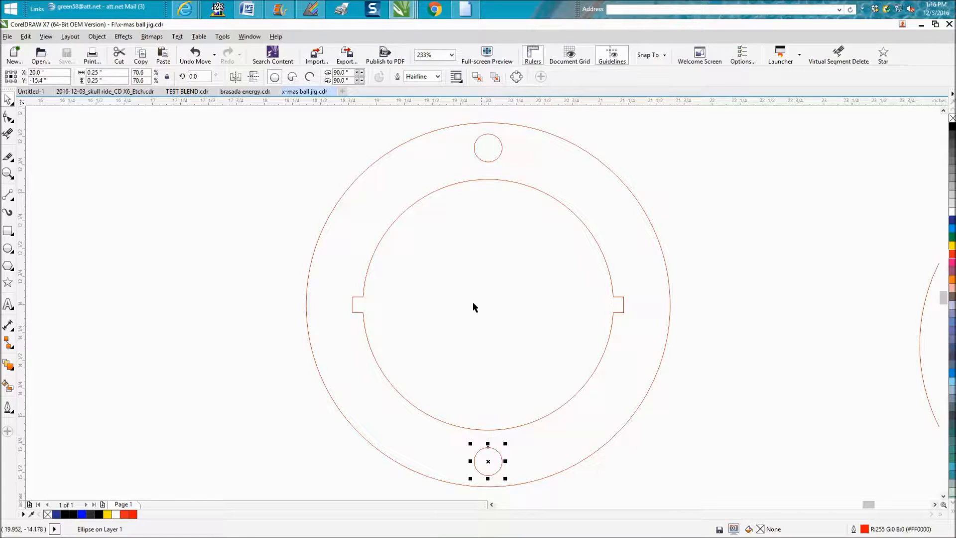
{"action": "mouse_move", "coordinate": [466, 177]}
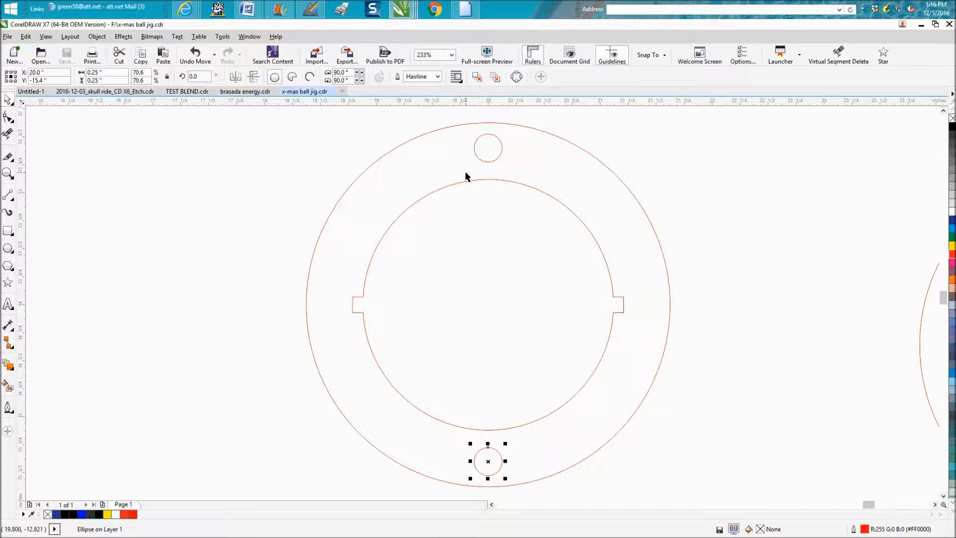
{"action": "mouse_move", "coordinate": [478, 207]}
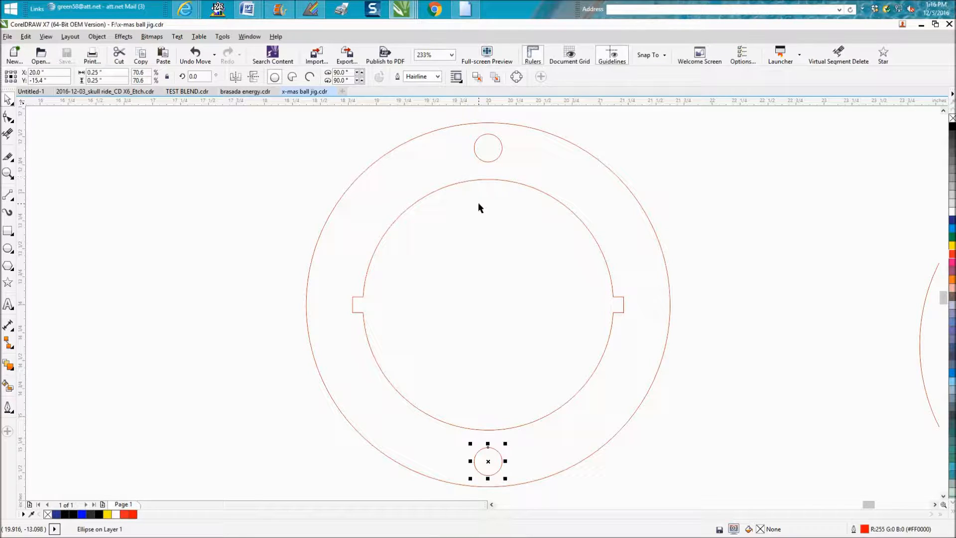
{"action": "mouse_move", "coordinate": [546, 277]}
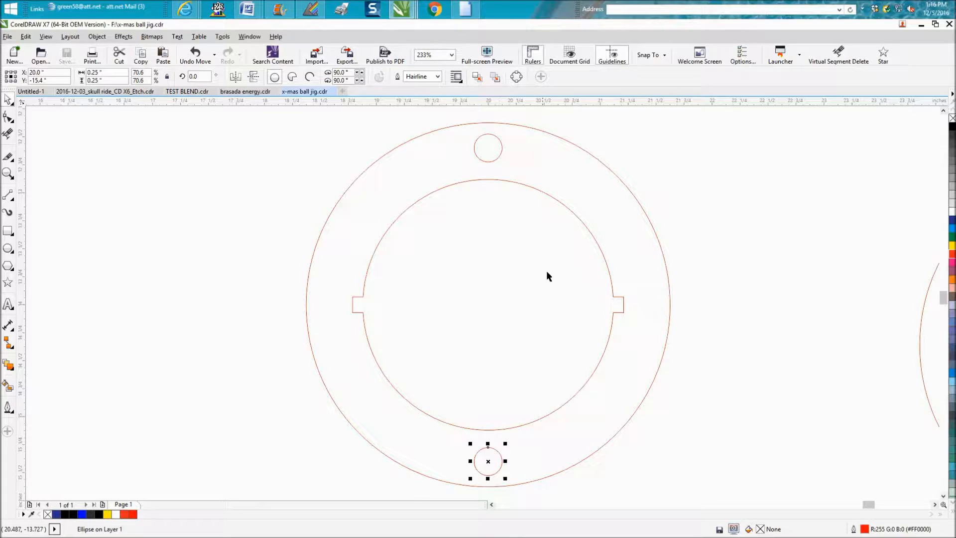
{"action": "mouse_move", "coordinate": [586, 264]}
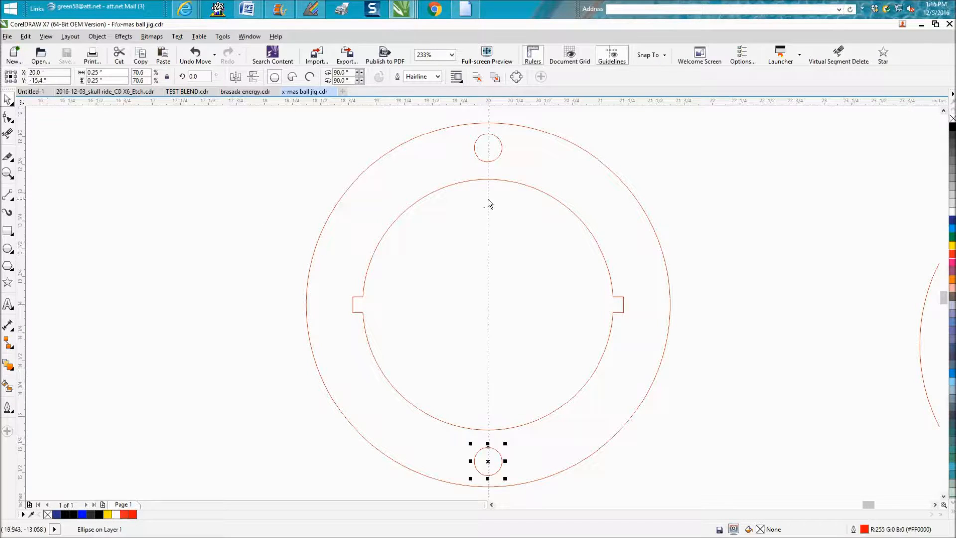
- Snap the top 0.25-inch hole onto the vertical guideline above the bottom hole
{"action": "left_click", "coordinate": [486, 210]}
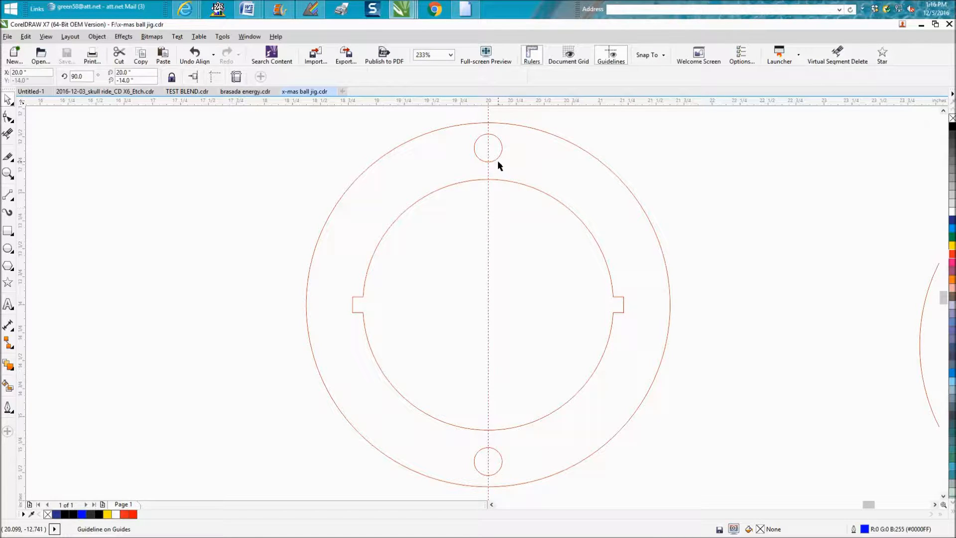
{"action": "mouse_move", "coordinate": [494, 147]}
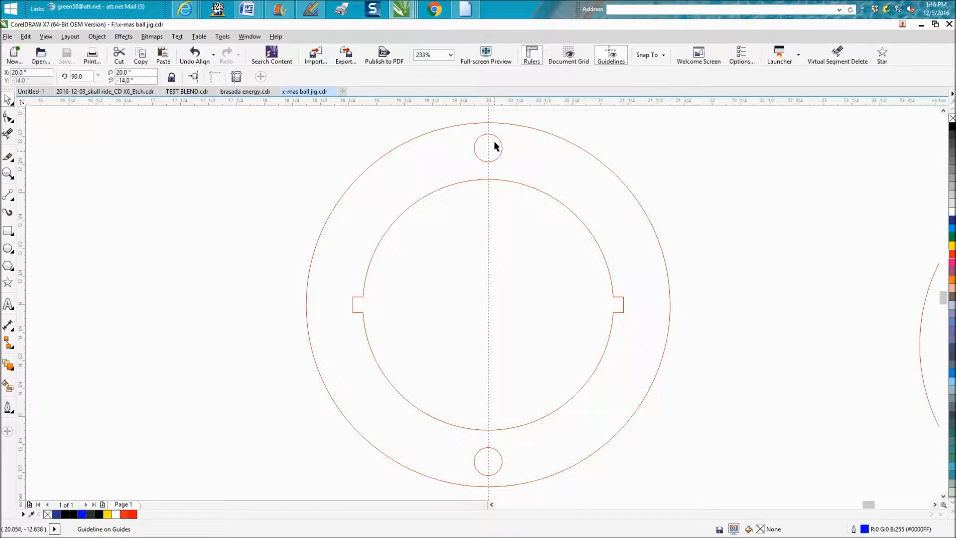
{"action": "mouse_move", "coordinate": [510, 279]}
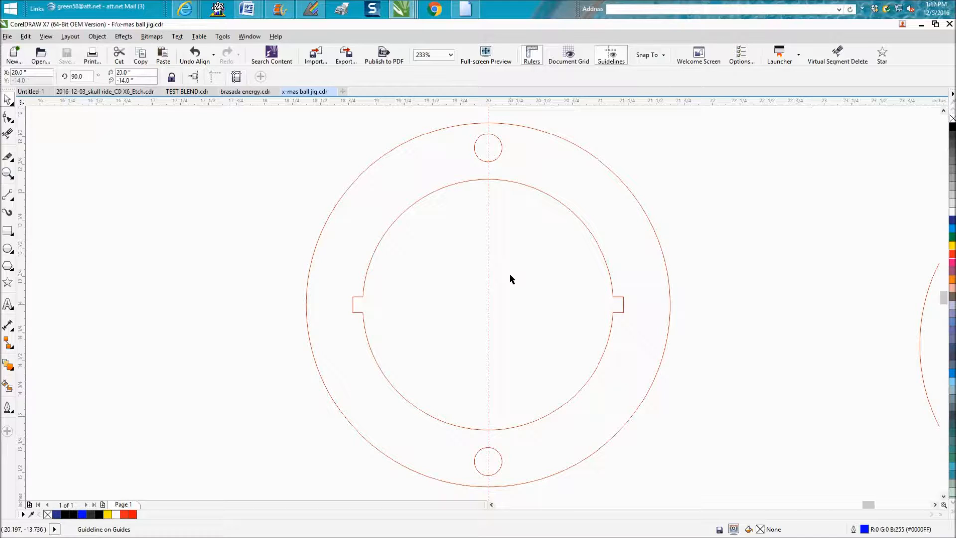
{"action": "mouse_move", "coordinate": [491, 171]}
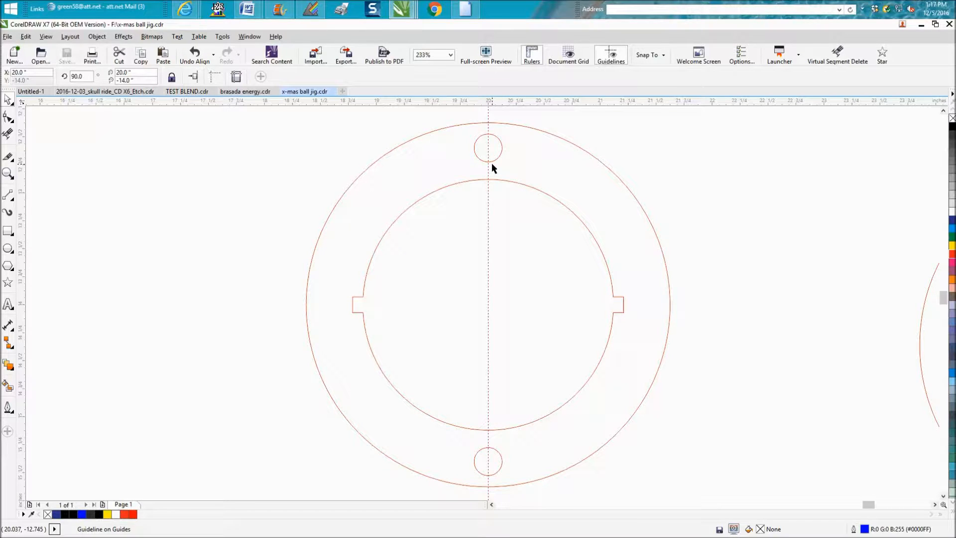
{"action": "mouse_move", "coordinate": [500, 169]}
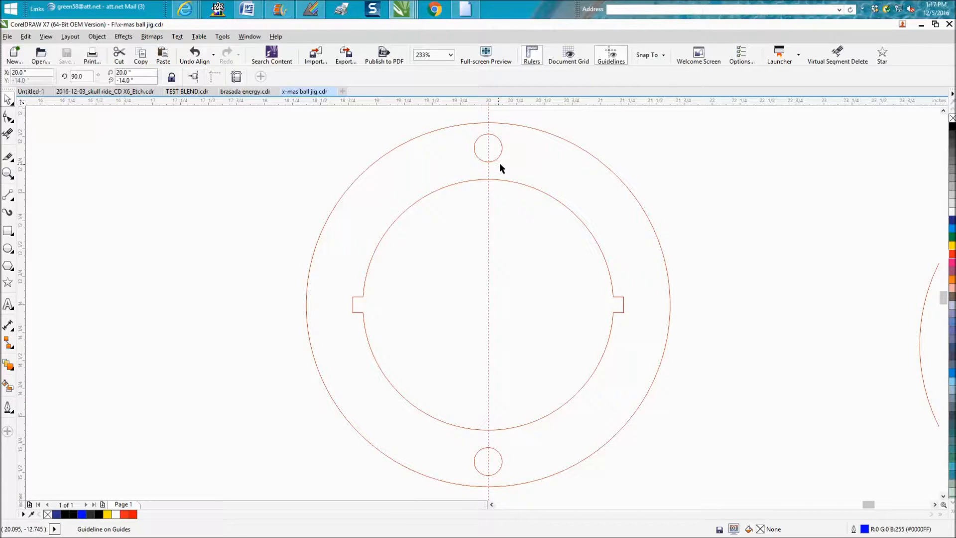
{"action": "left_click", "coordinate": [488, 148]}
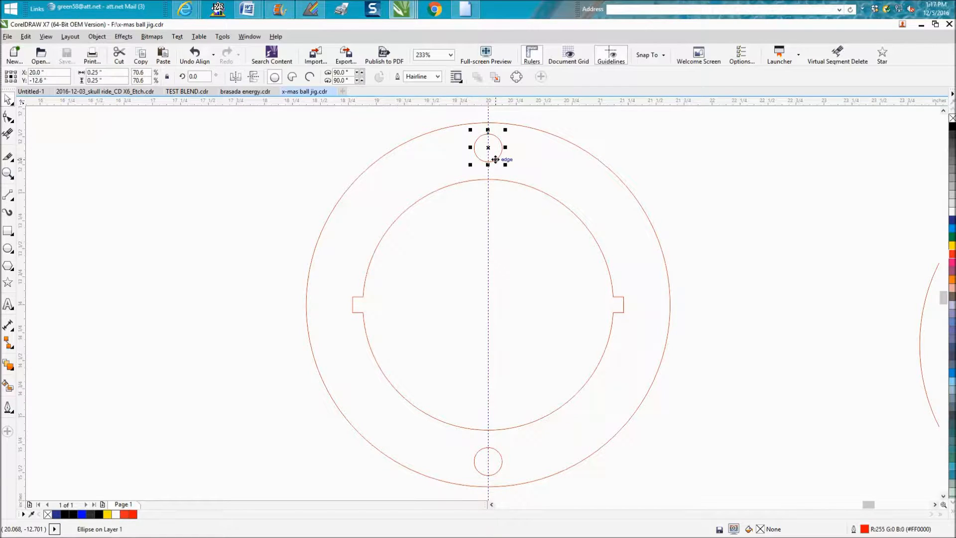
{"action": "mouse_move", "coordinate": [487, 470]}
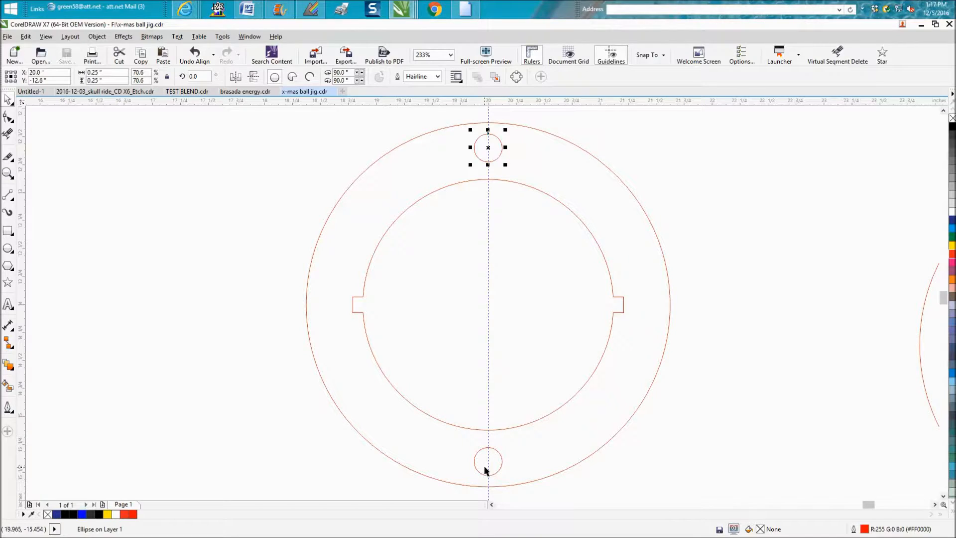
{"action": "mouse_move", "coordinate": [486, 470]}
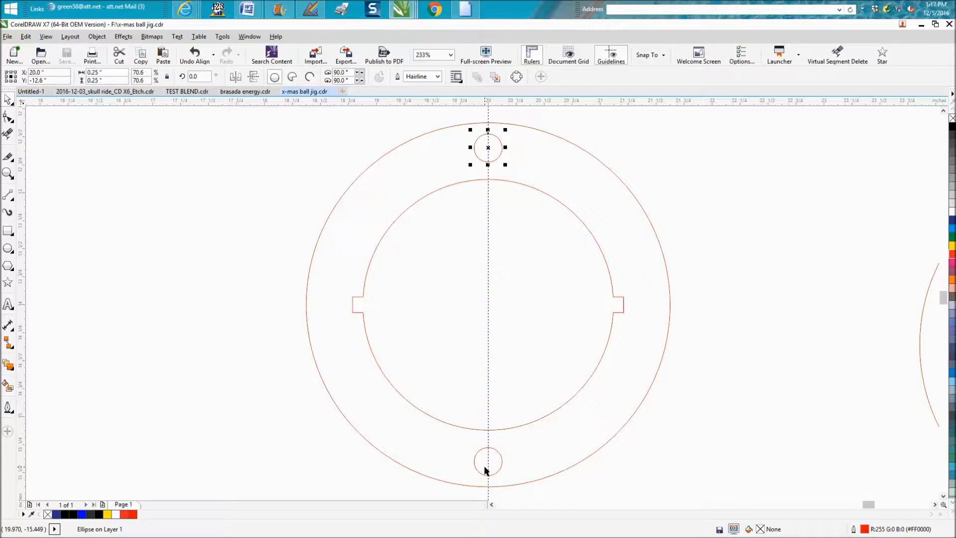
{"action": "mouse_move", "coordinate": [590, 288]}
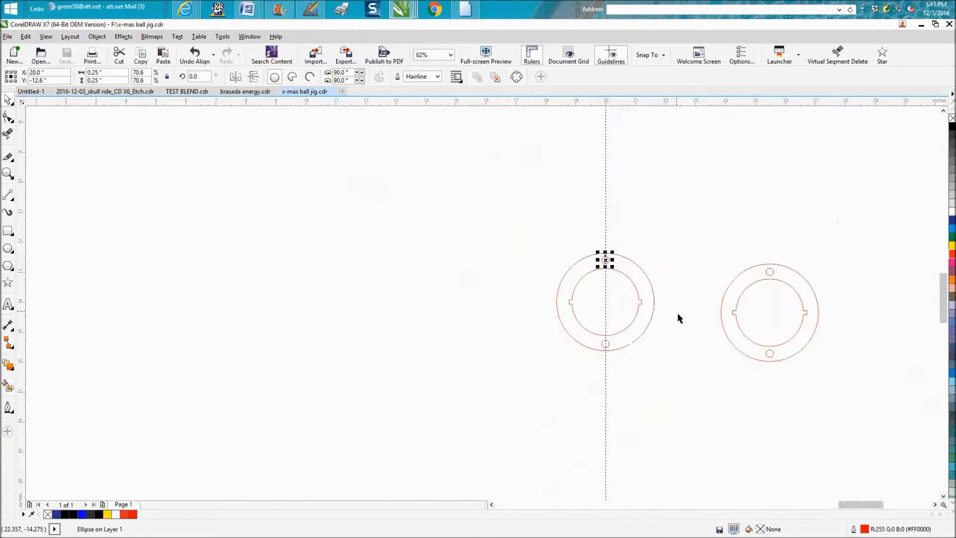
- Zoom in on the left ring for the 2.328 × 0.14-inch slot rectangle
{"action": "scroll", "scroll_direction": "down", "scroll_amount": 3}
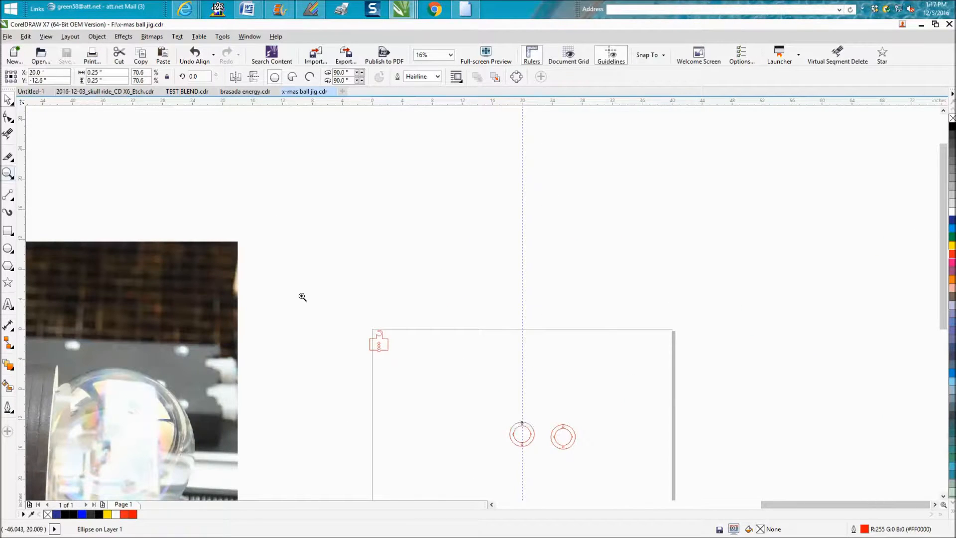
{"action": "left_click", "coordinate": [302, 297]}
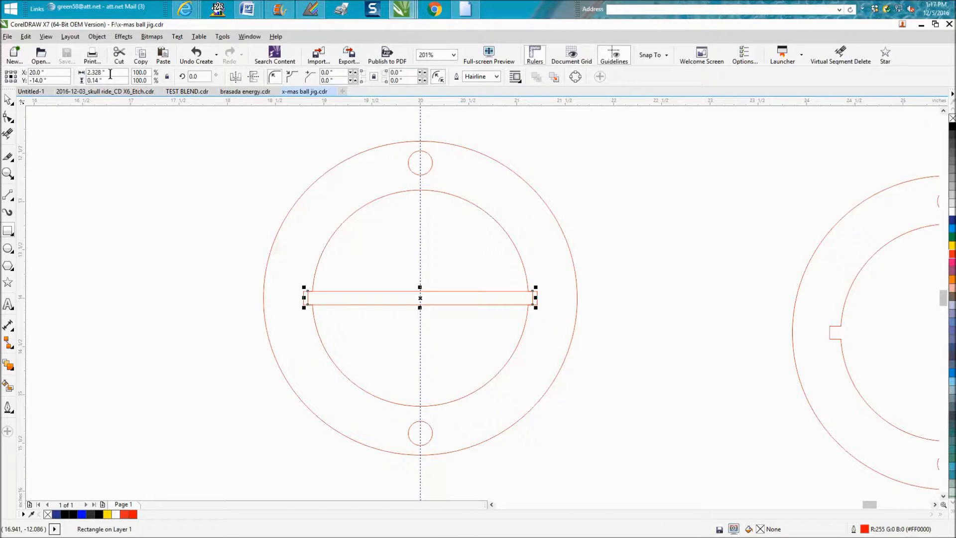
{"action": "mouse_move", "coordinate": [95, 73]}
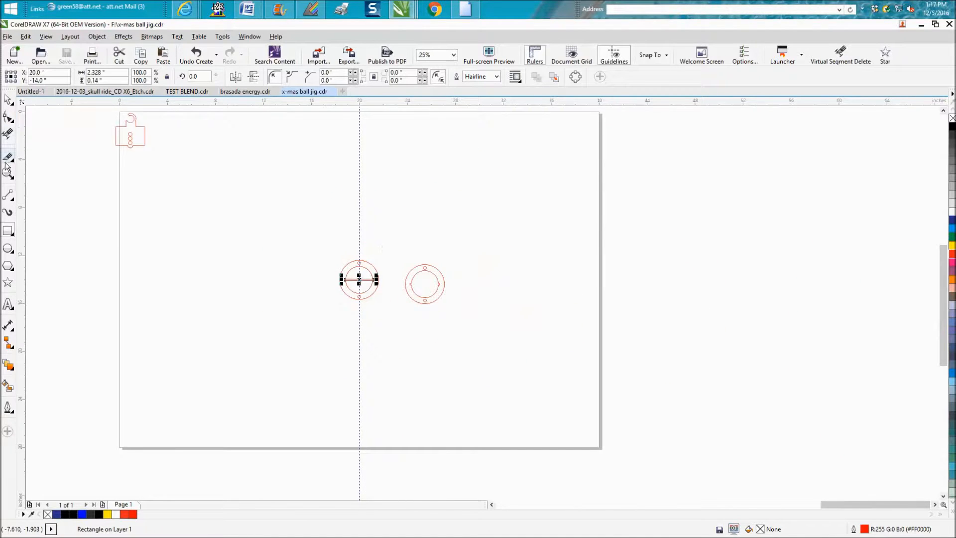
{"action": "mouse_move", "coordinate": [111, 114]}
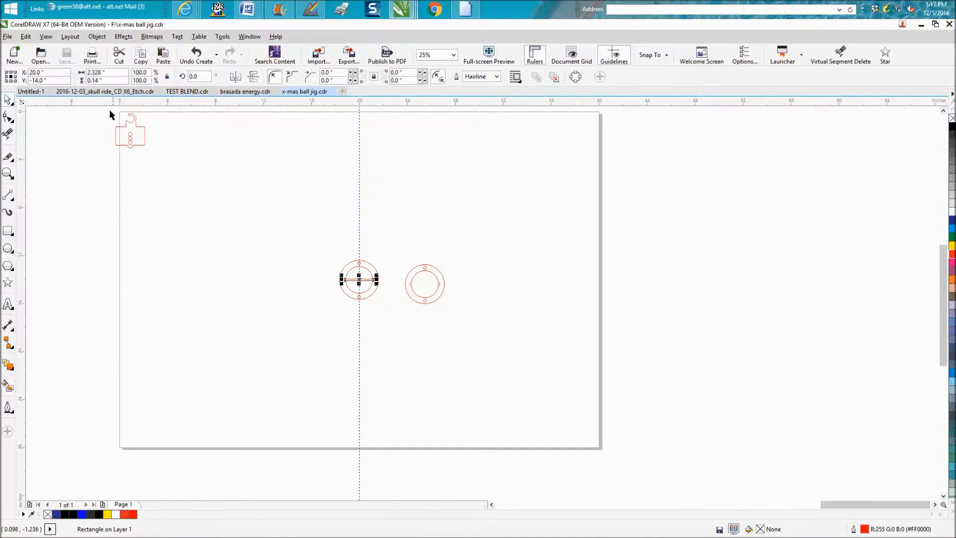
- Zoom in on the plywood hook piece with its three stacked holes
{"action": "left_click", "coordinate": [130, 133]}
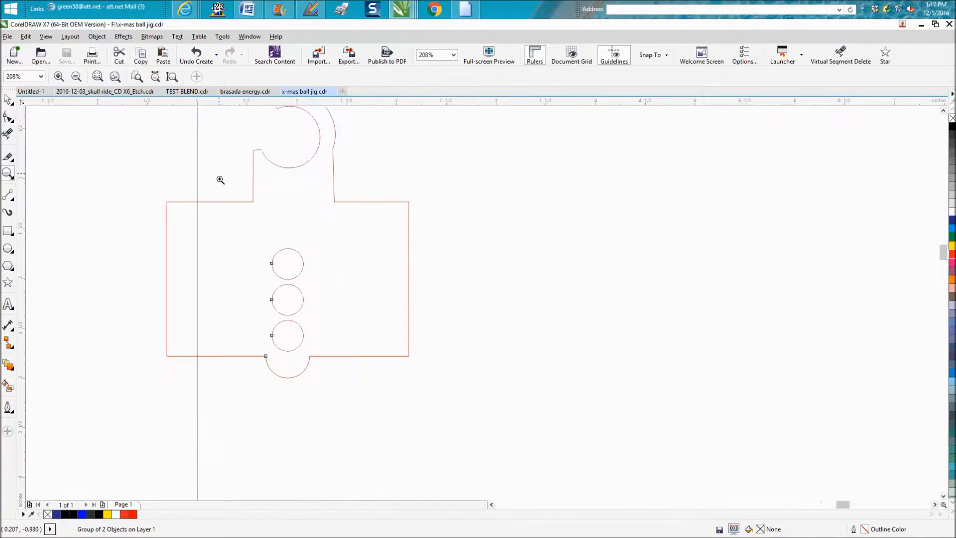
{"action": "mouse_move", "coordinate": [276, 372]}
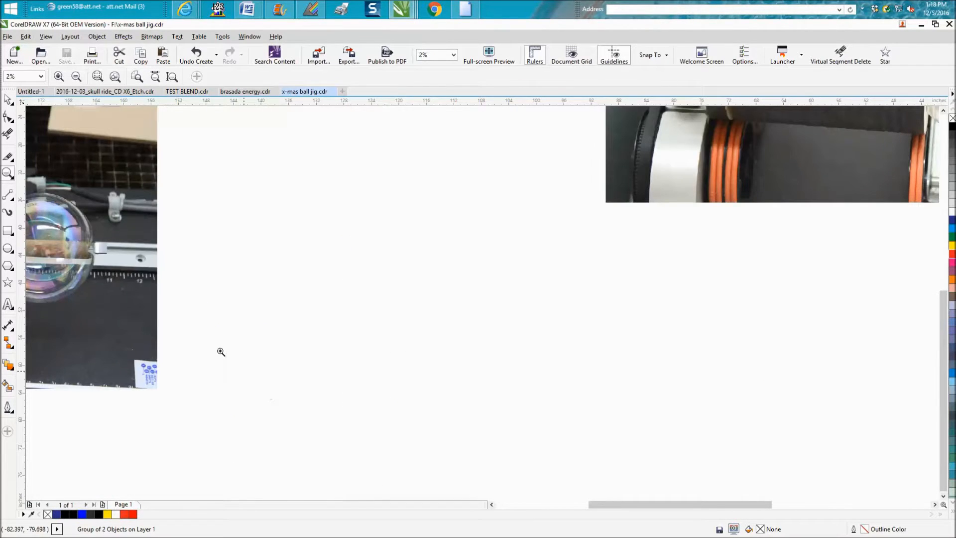
{"action": "mouse_move", "coordinate": [372, 340]}
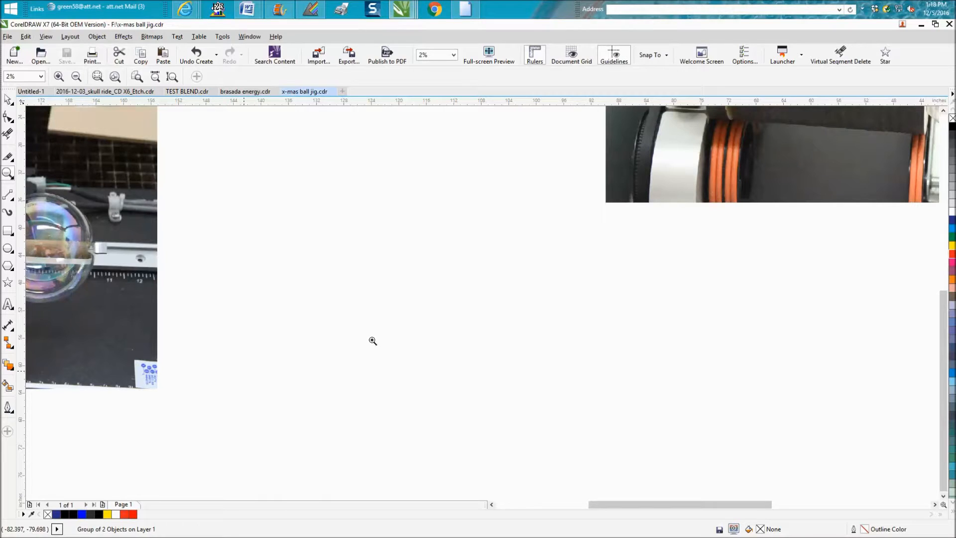
{"action": "mouse_move", "coordinate": [613, 296]}
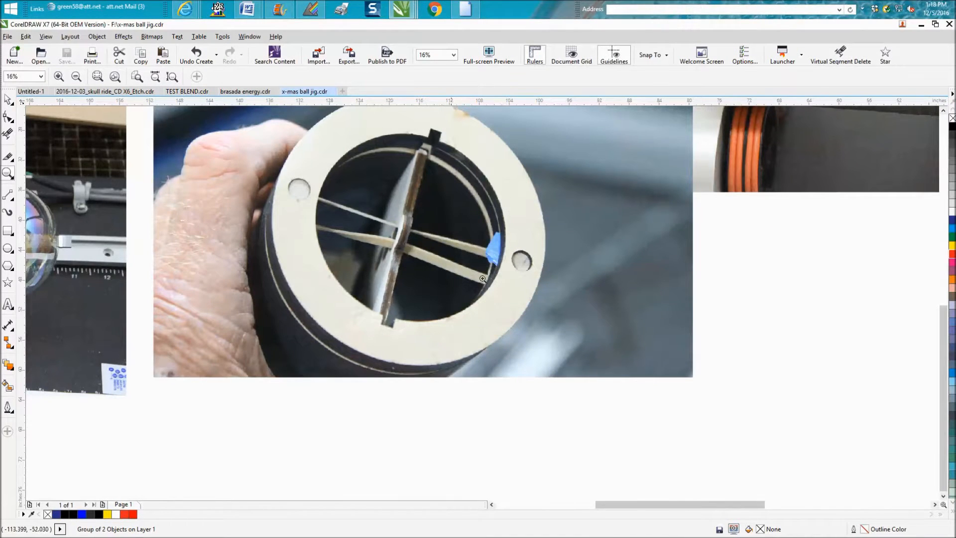
{"action": "mouse_move", "coordinate": [366, 303]}
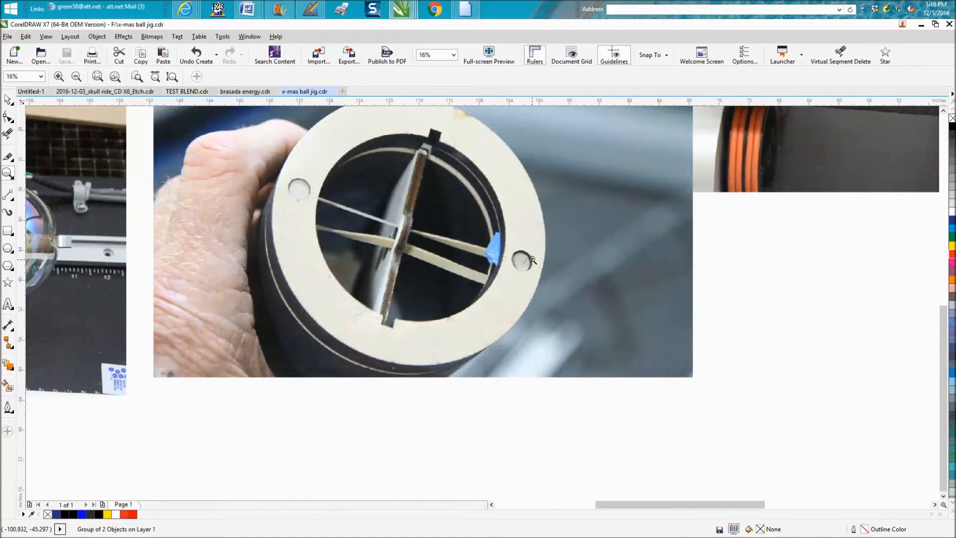
{"action": "mouse_move", "coordinate": [530, 266]}
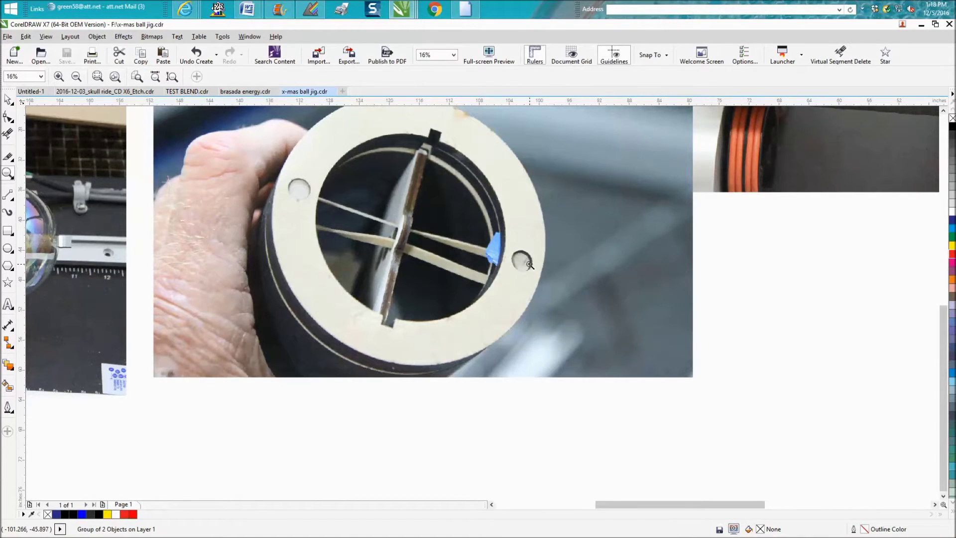
{"action": "mouse_move", "coordinate": [481, 272]}
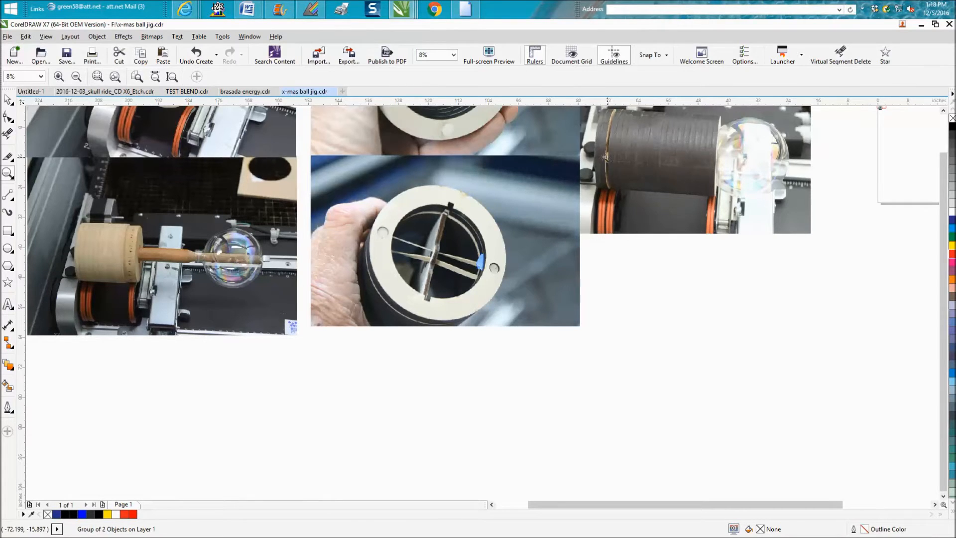
{"action": "mouse_move", "coordinate": [540, 231]}
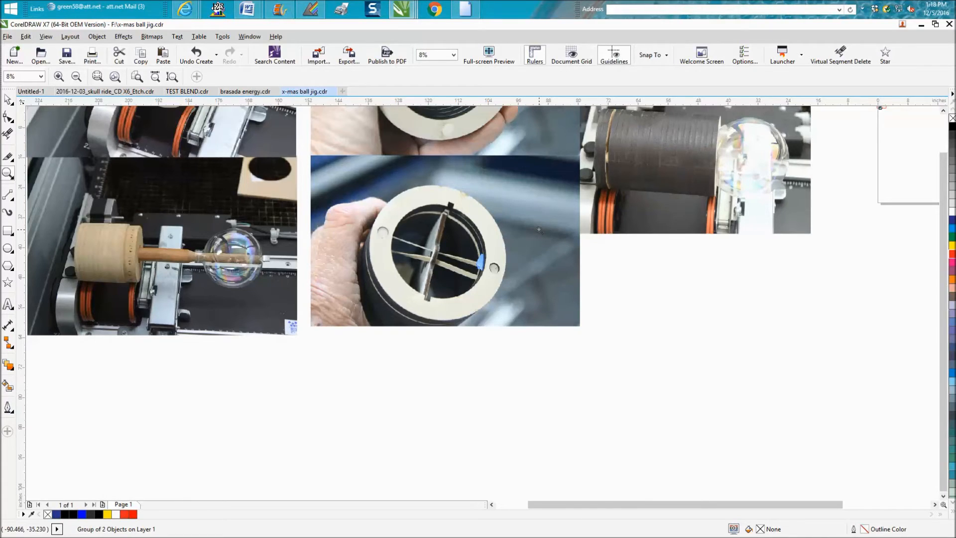
{"action": "mouse_move", "coordinate": [467, 160]}
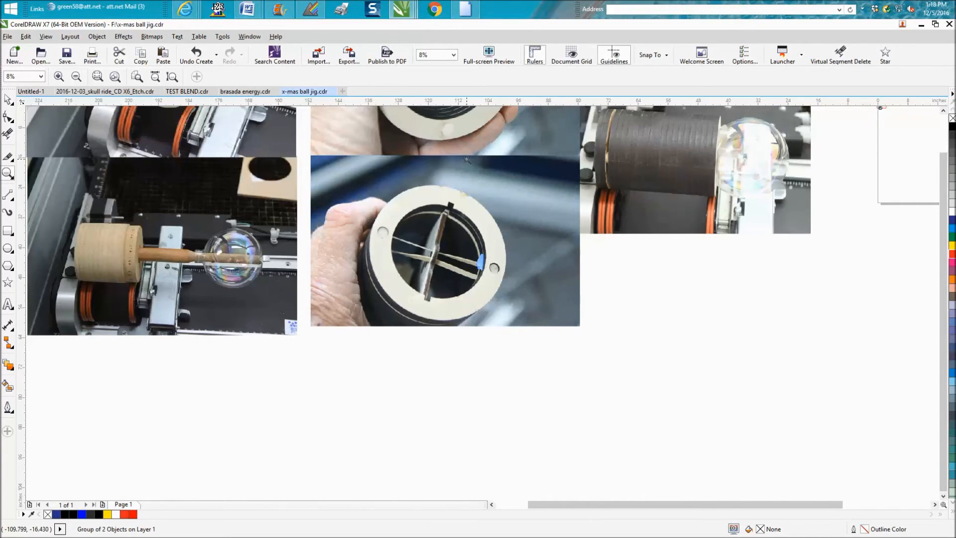